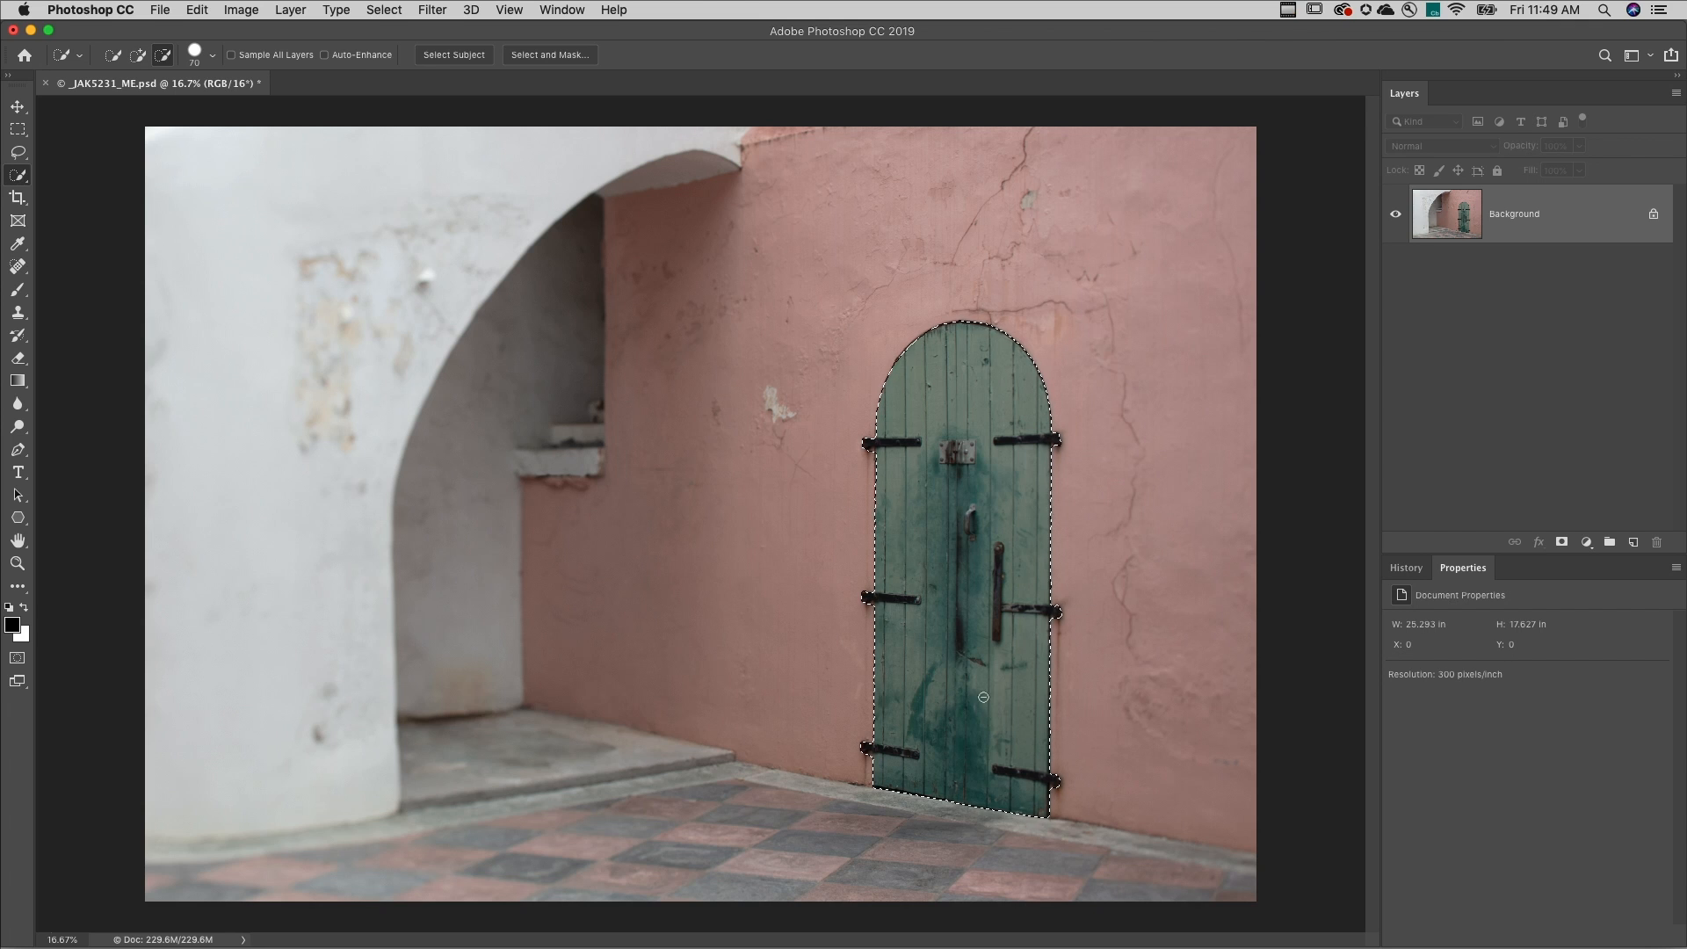
Step: Add a Solid Color fill layer over the selected door with its Mode set to Color
click(1584, 541)
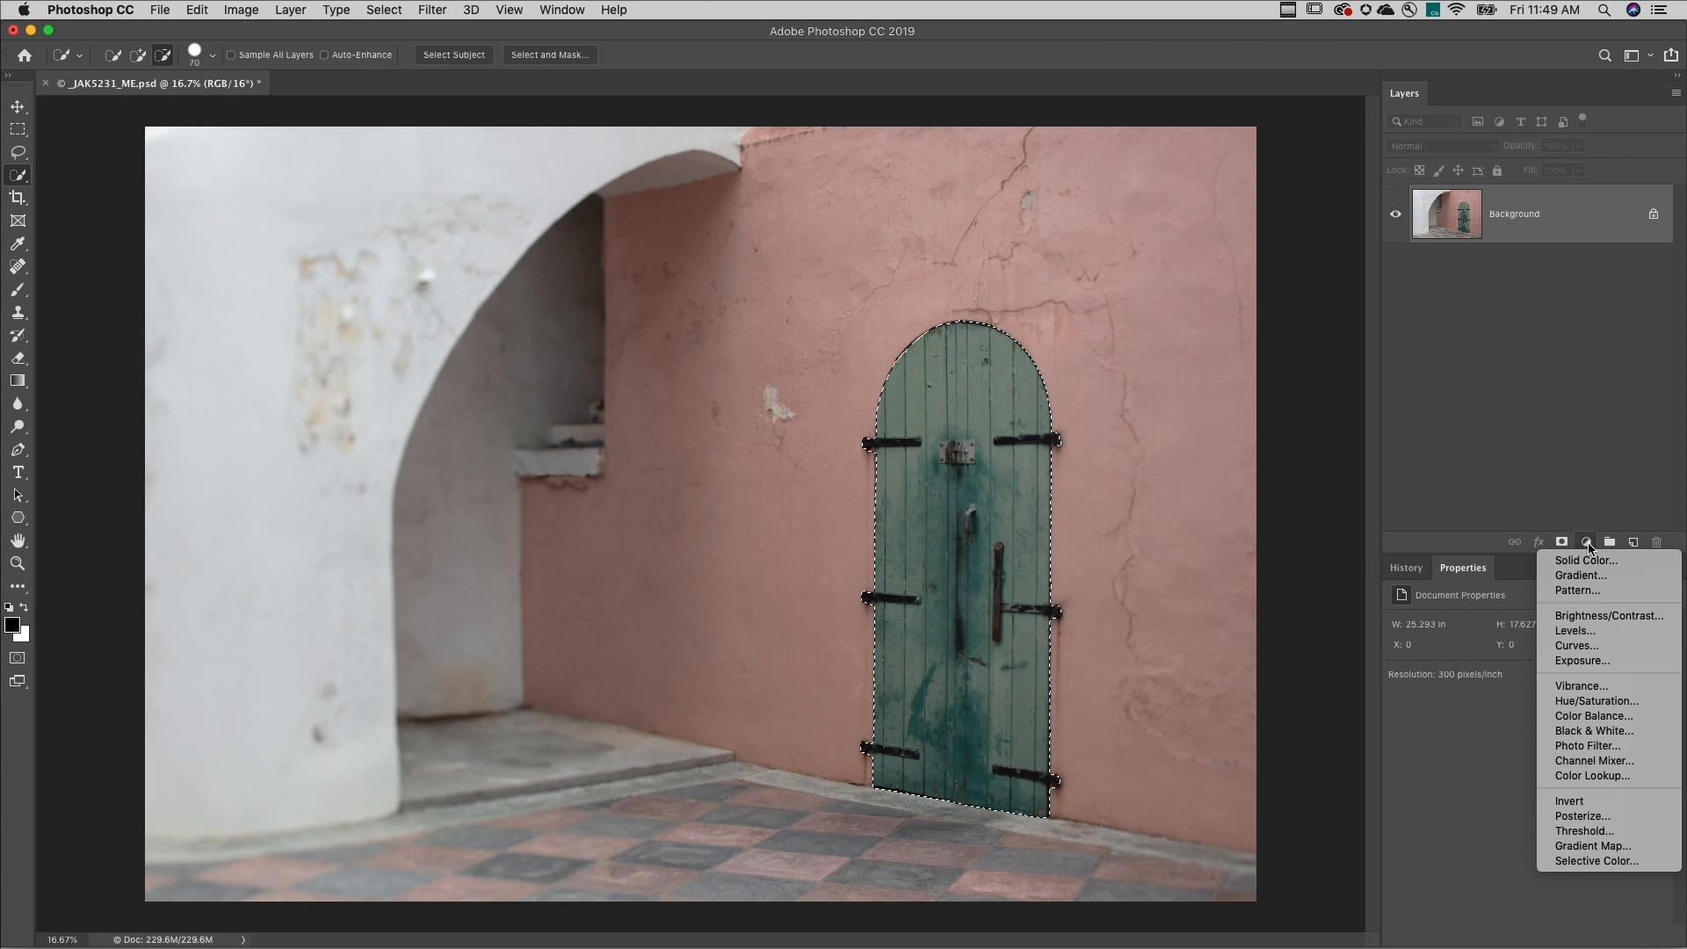
mouse_move(1585, 560)
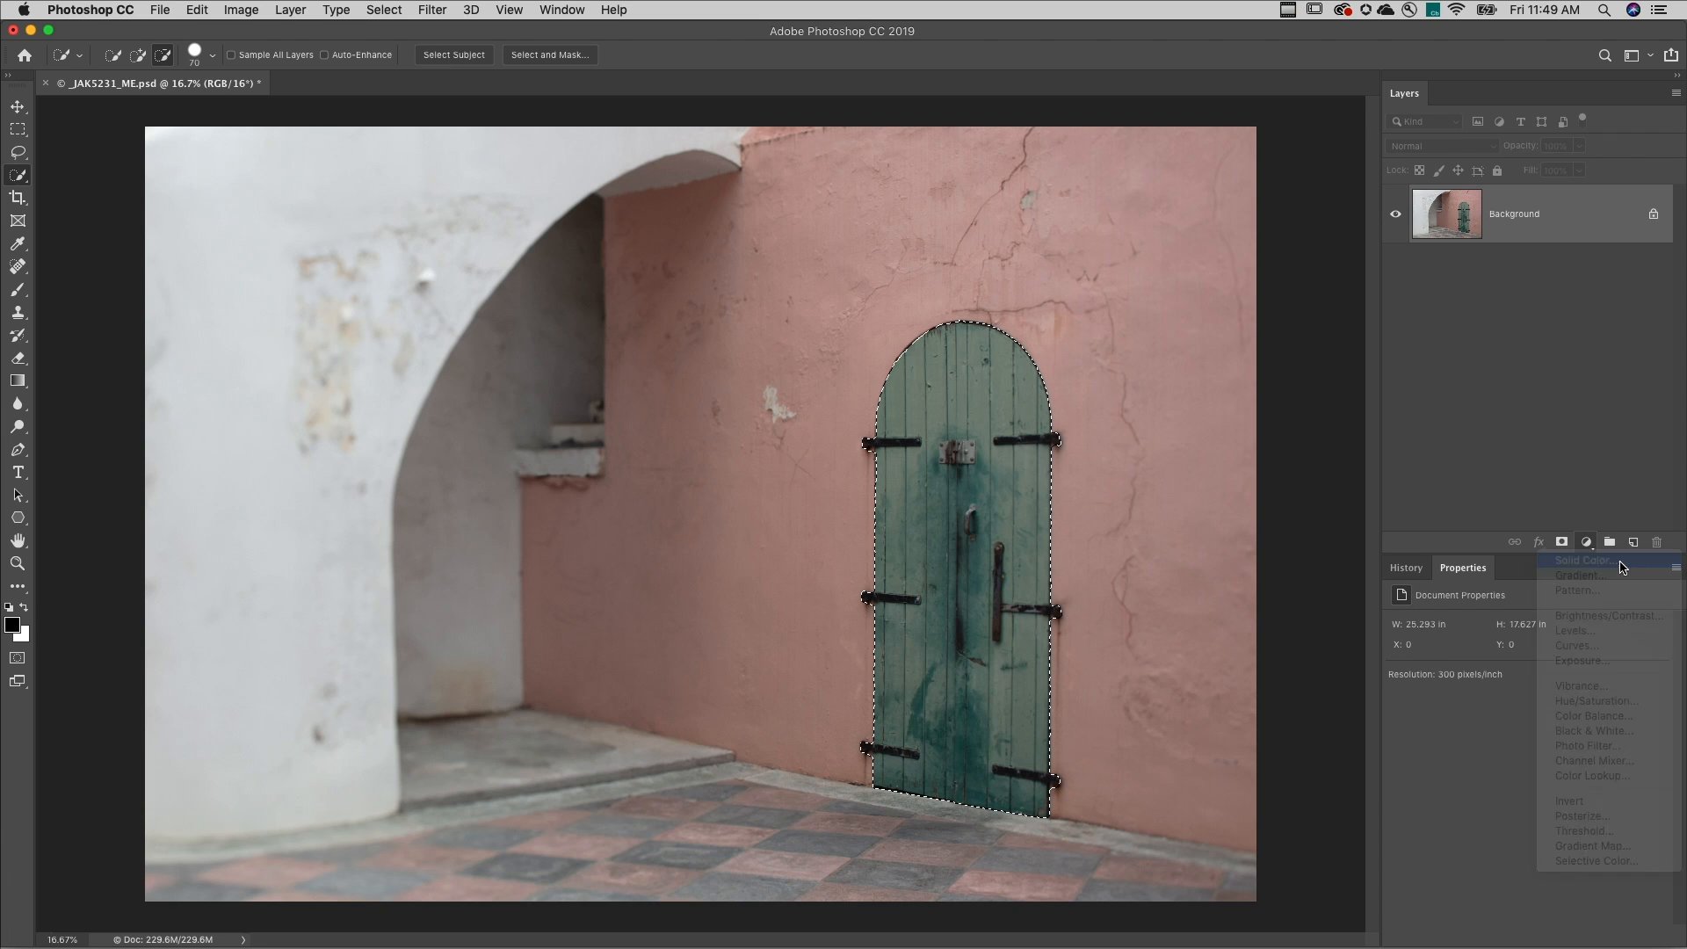
click(1583, 559)
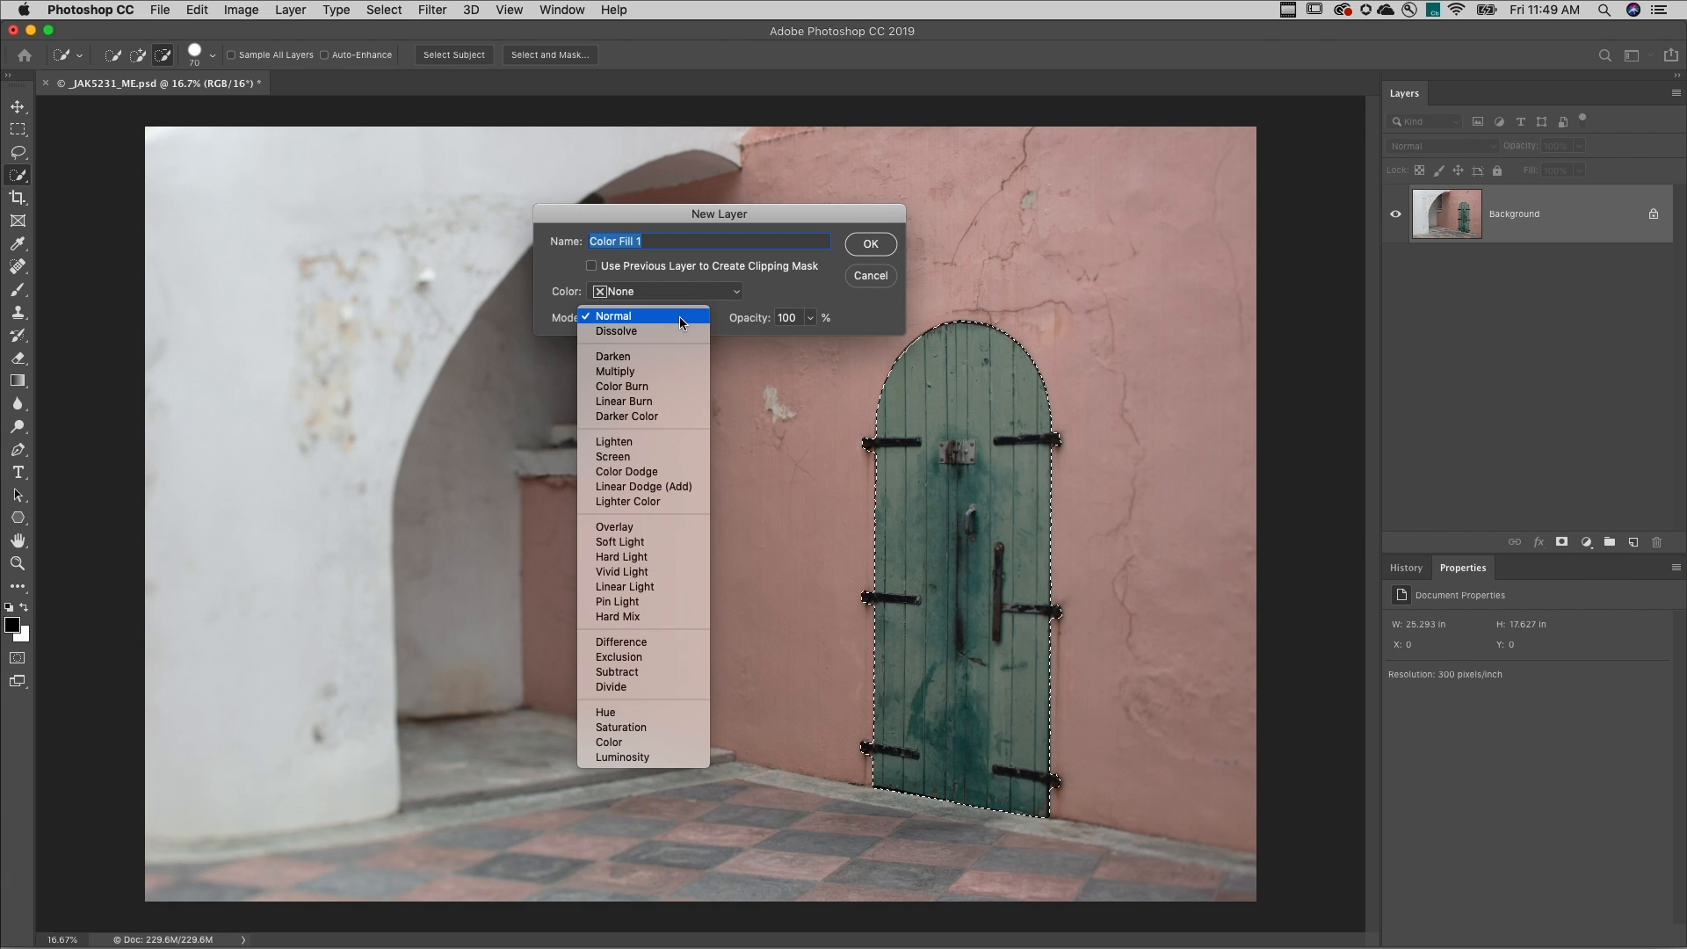
click(612, 315)
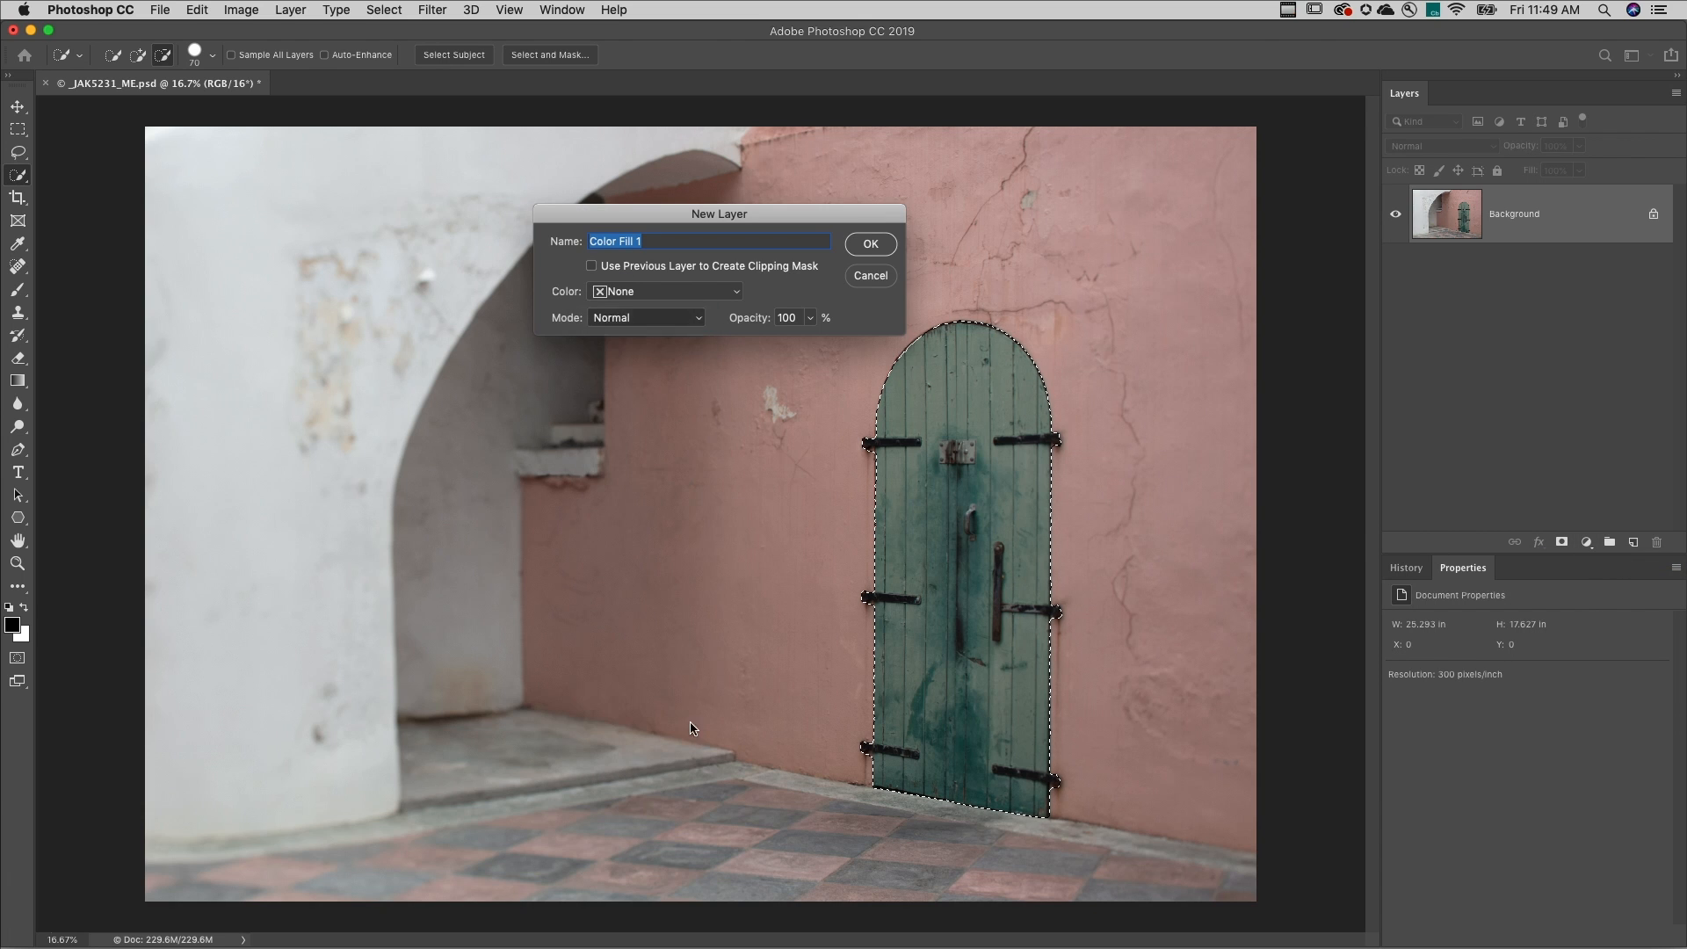
click(870, 243)
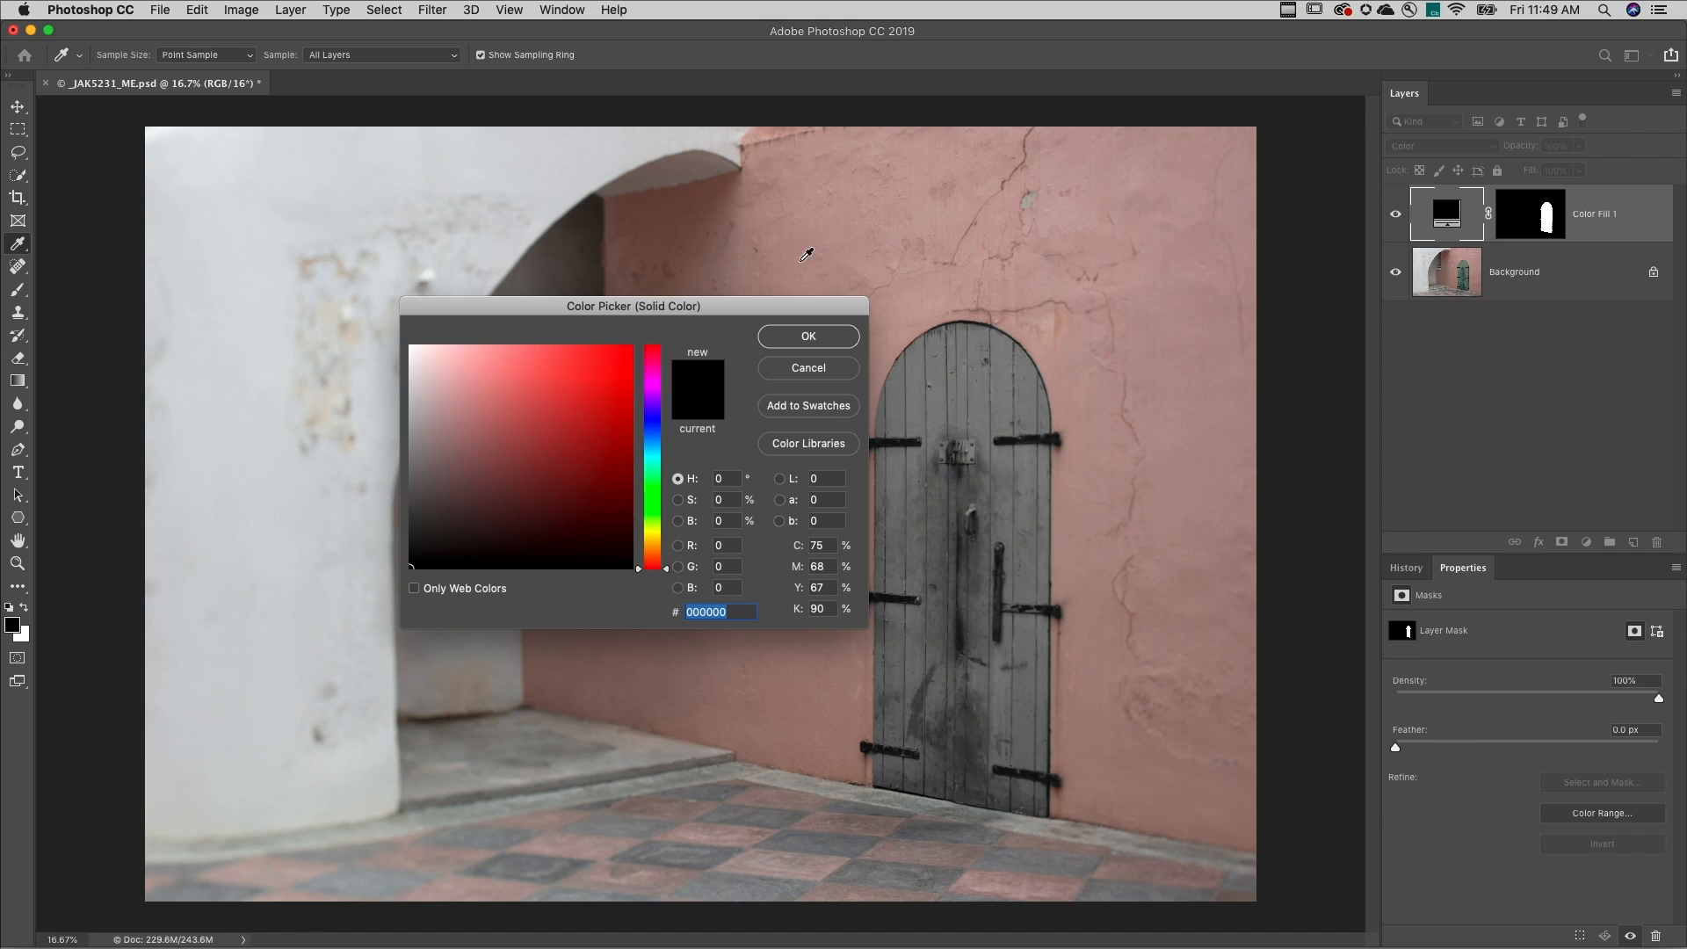
Step: Choose a bright blue in the Color Picker so the green door turns blue
click(582, 420)
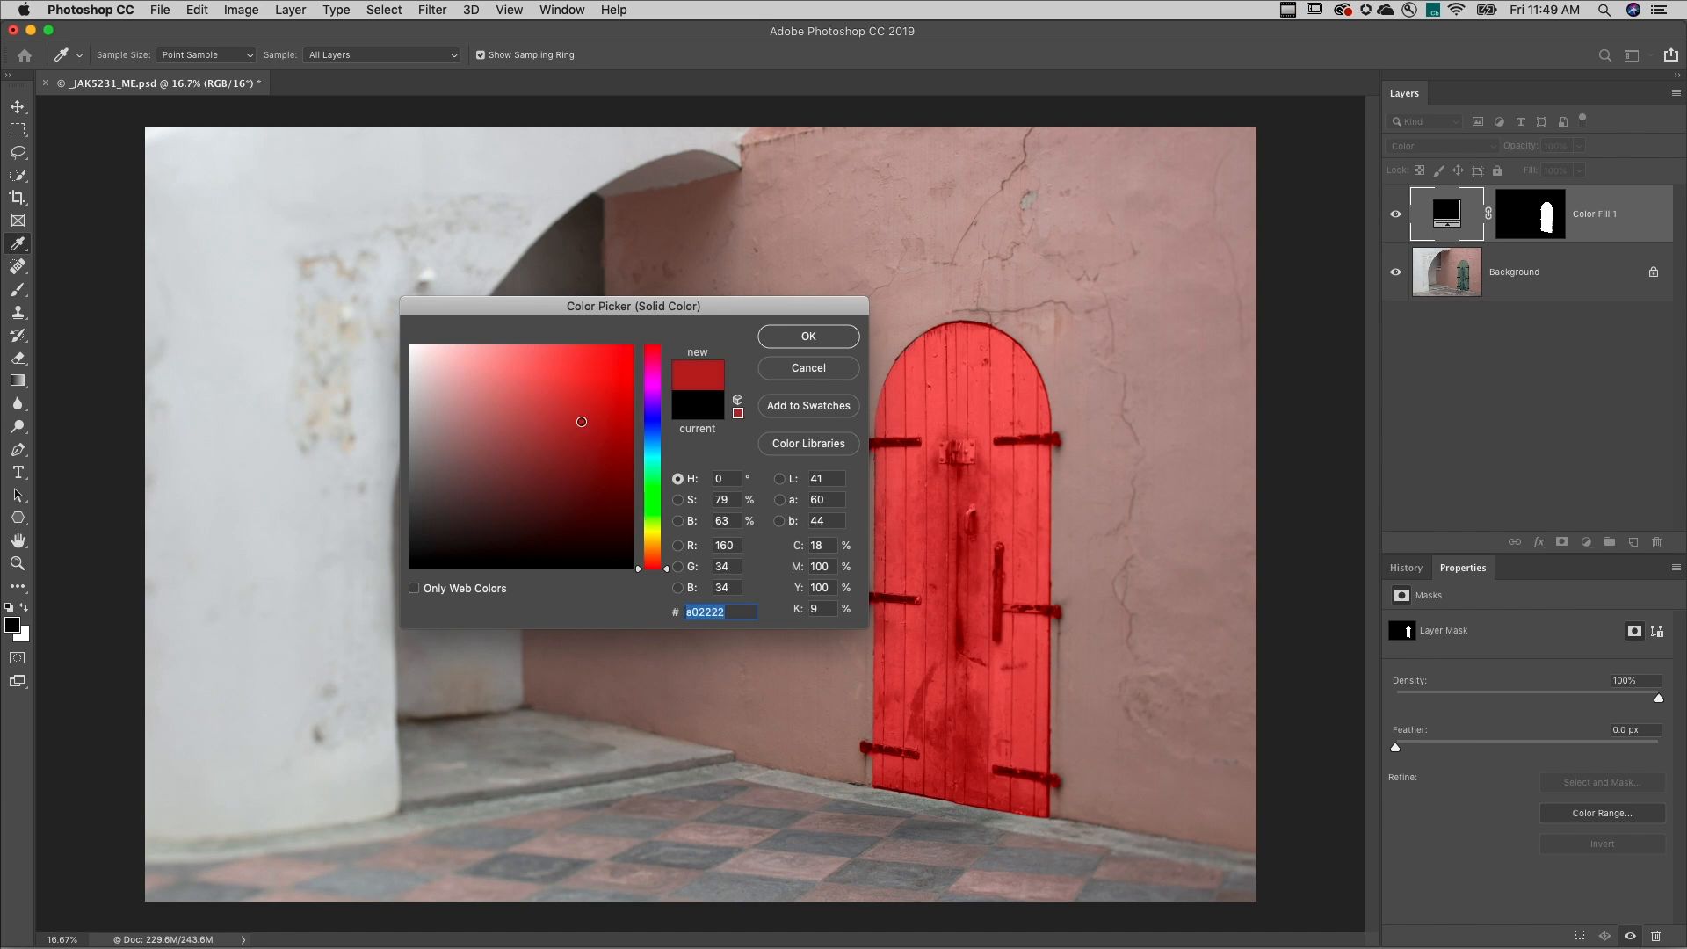
click(564, 442)
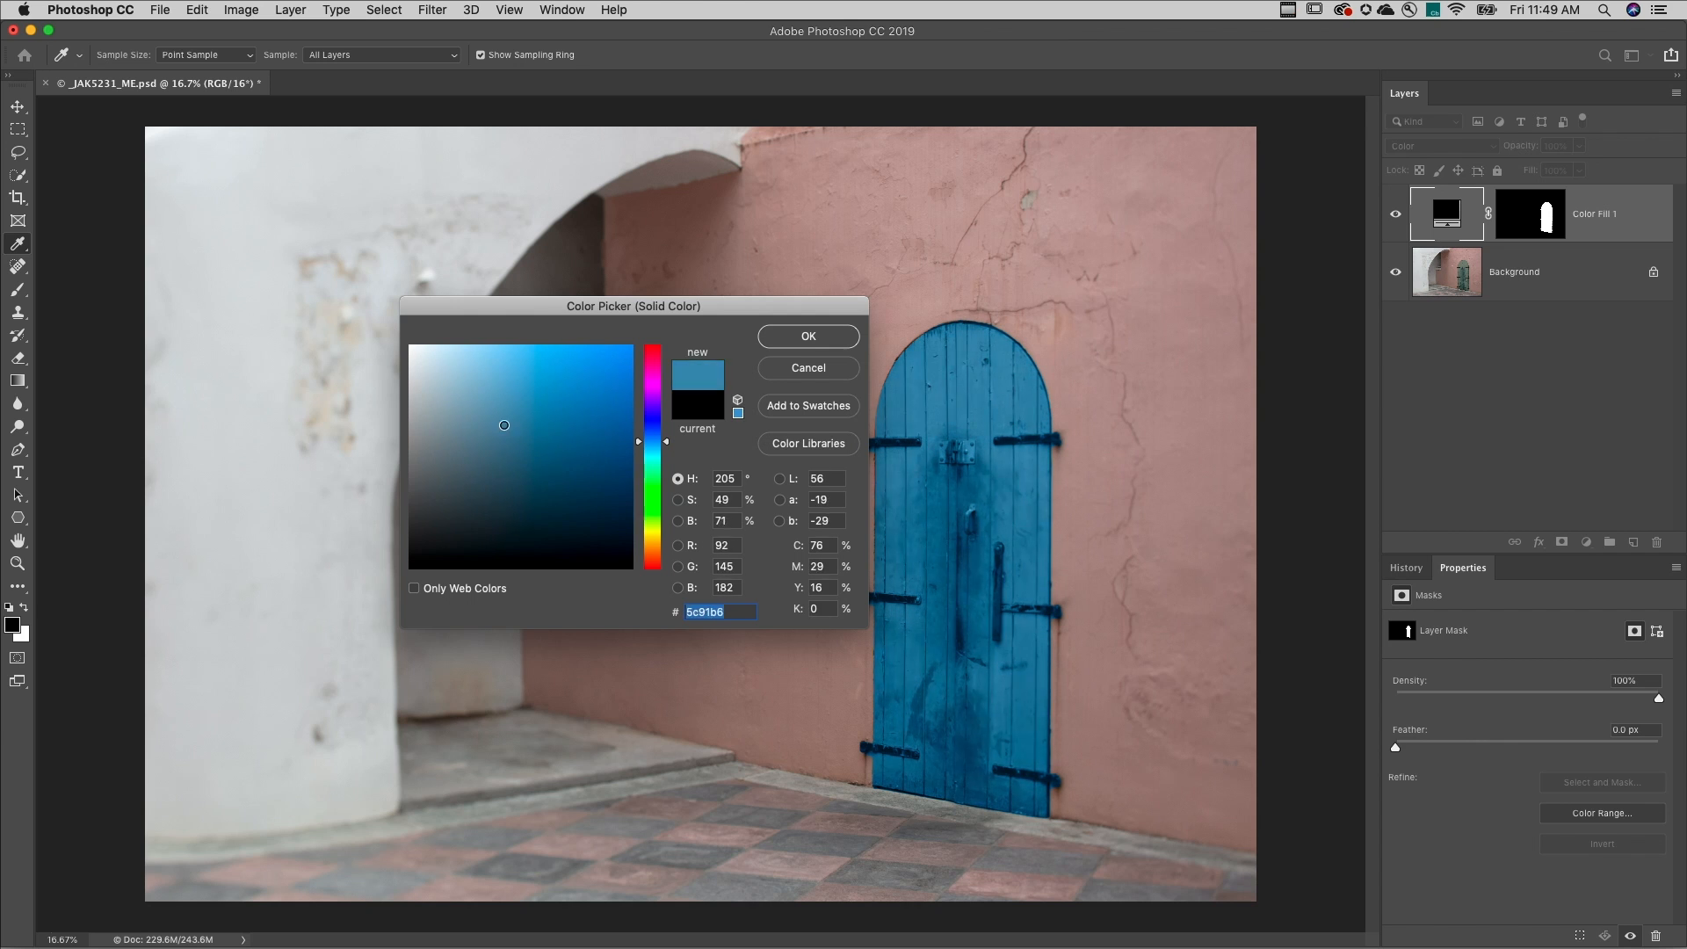
click(570, 439)
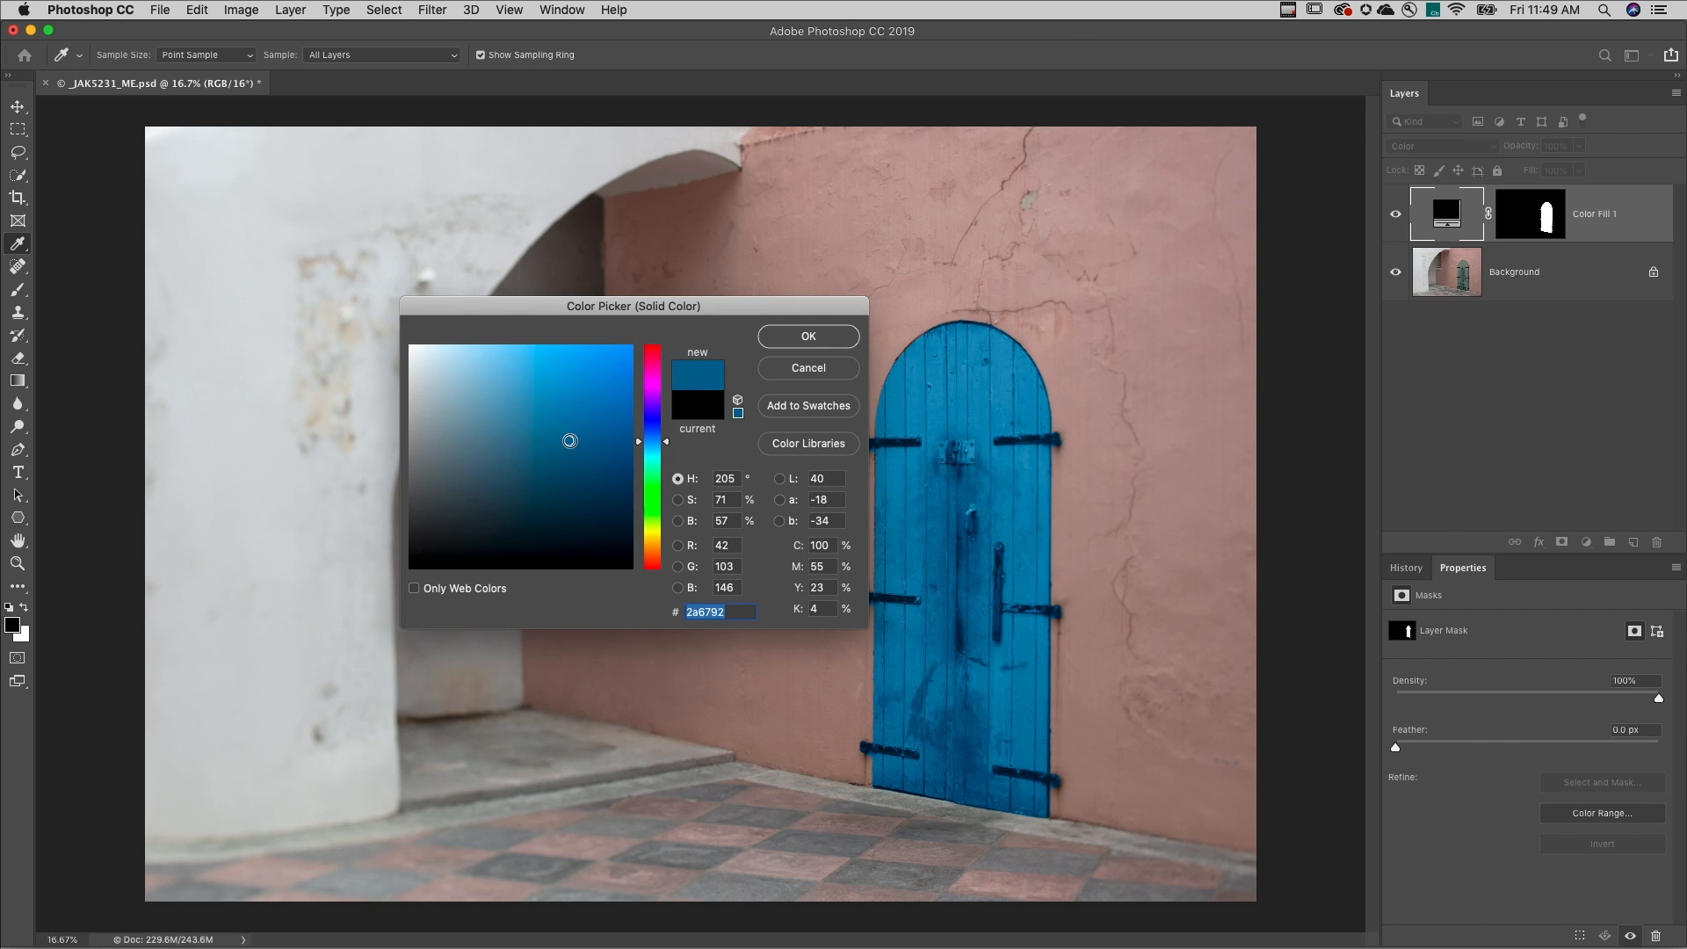
click(806, 336)
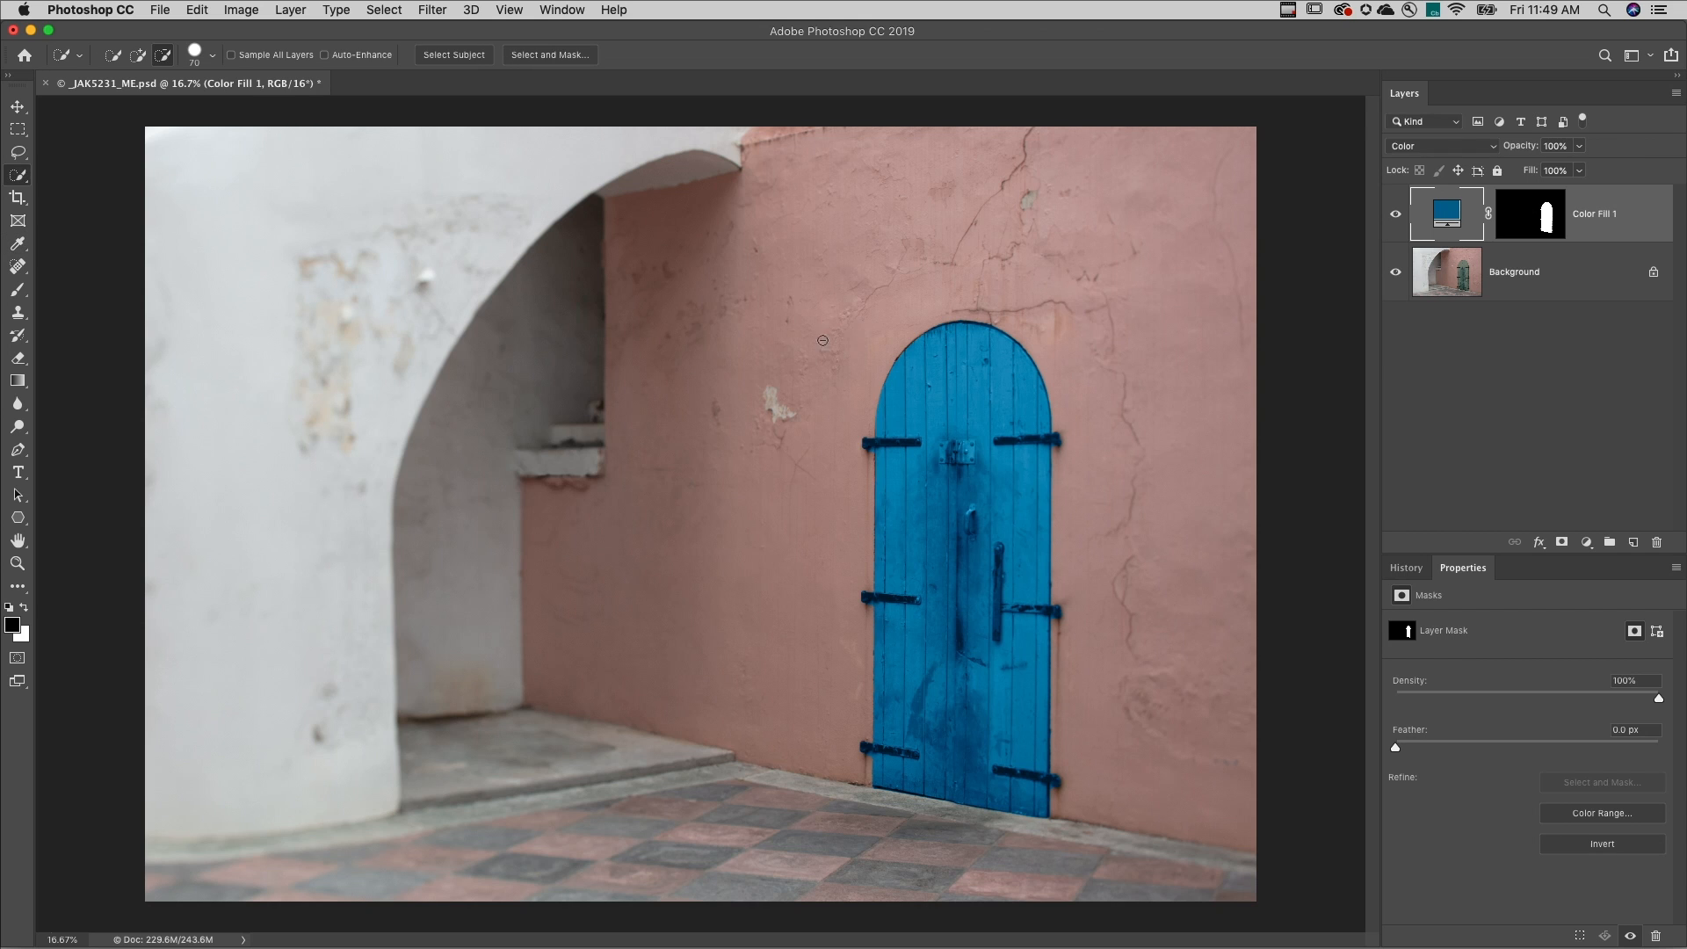
Step: Switch the Color Fill 1 layer's blend mode to Hue
click(1445, 146)
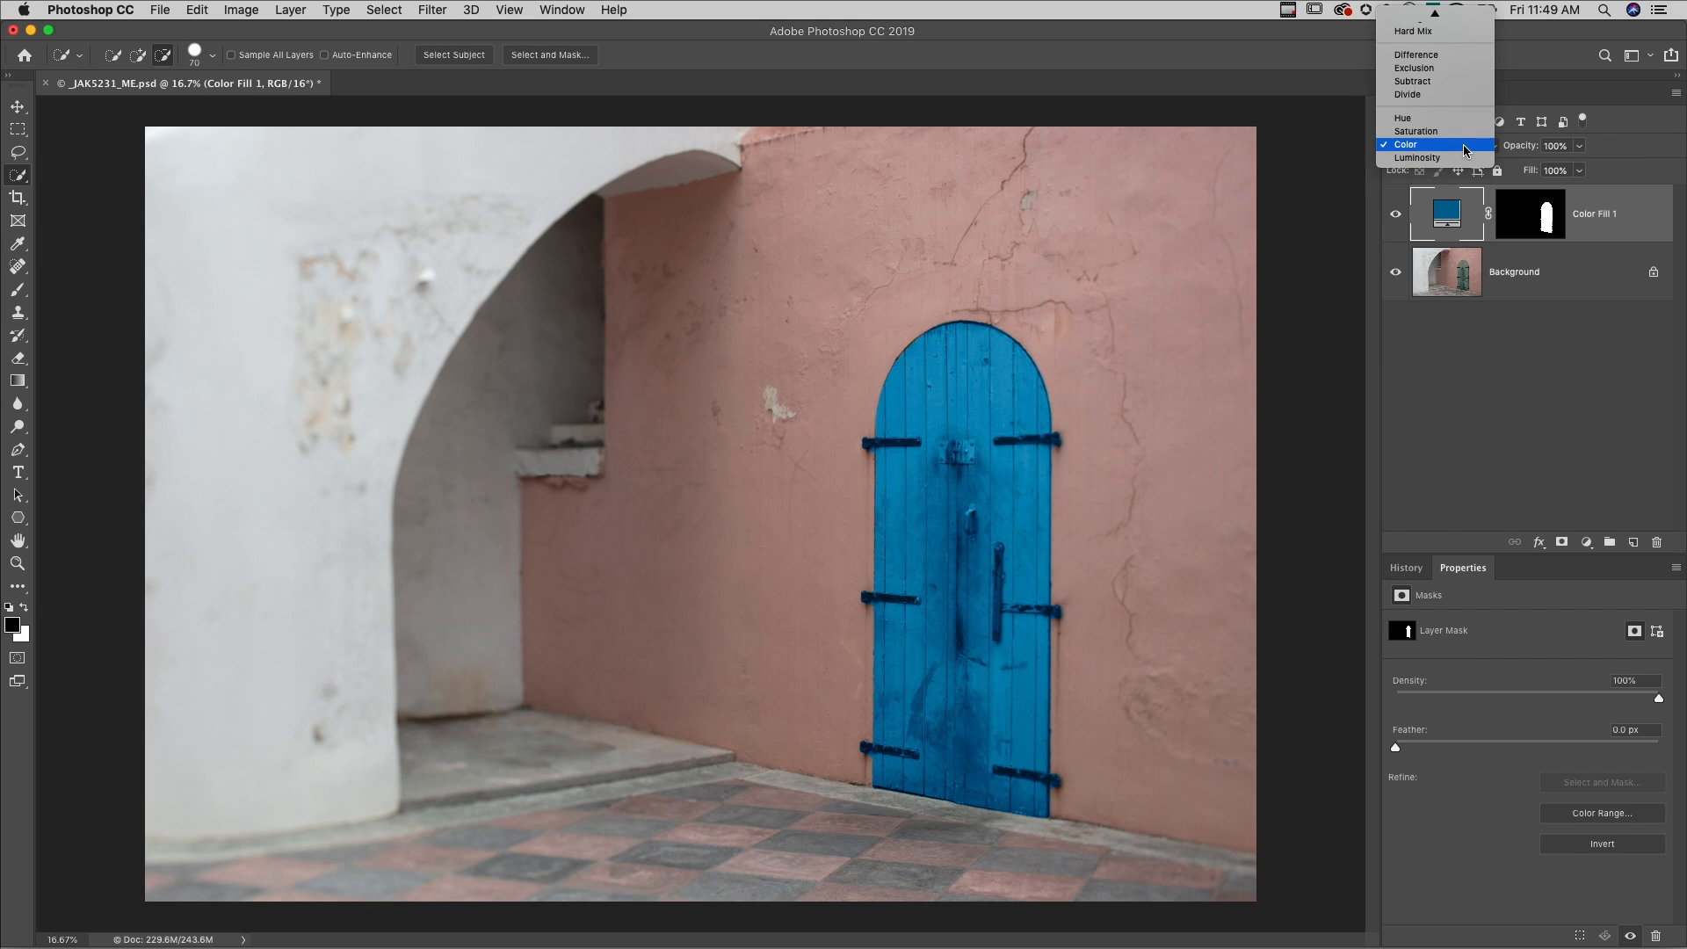
click(1402, 118)
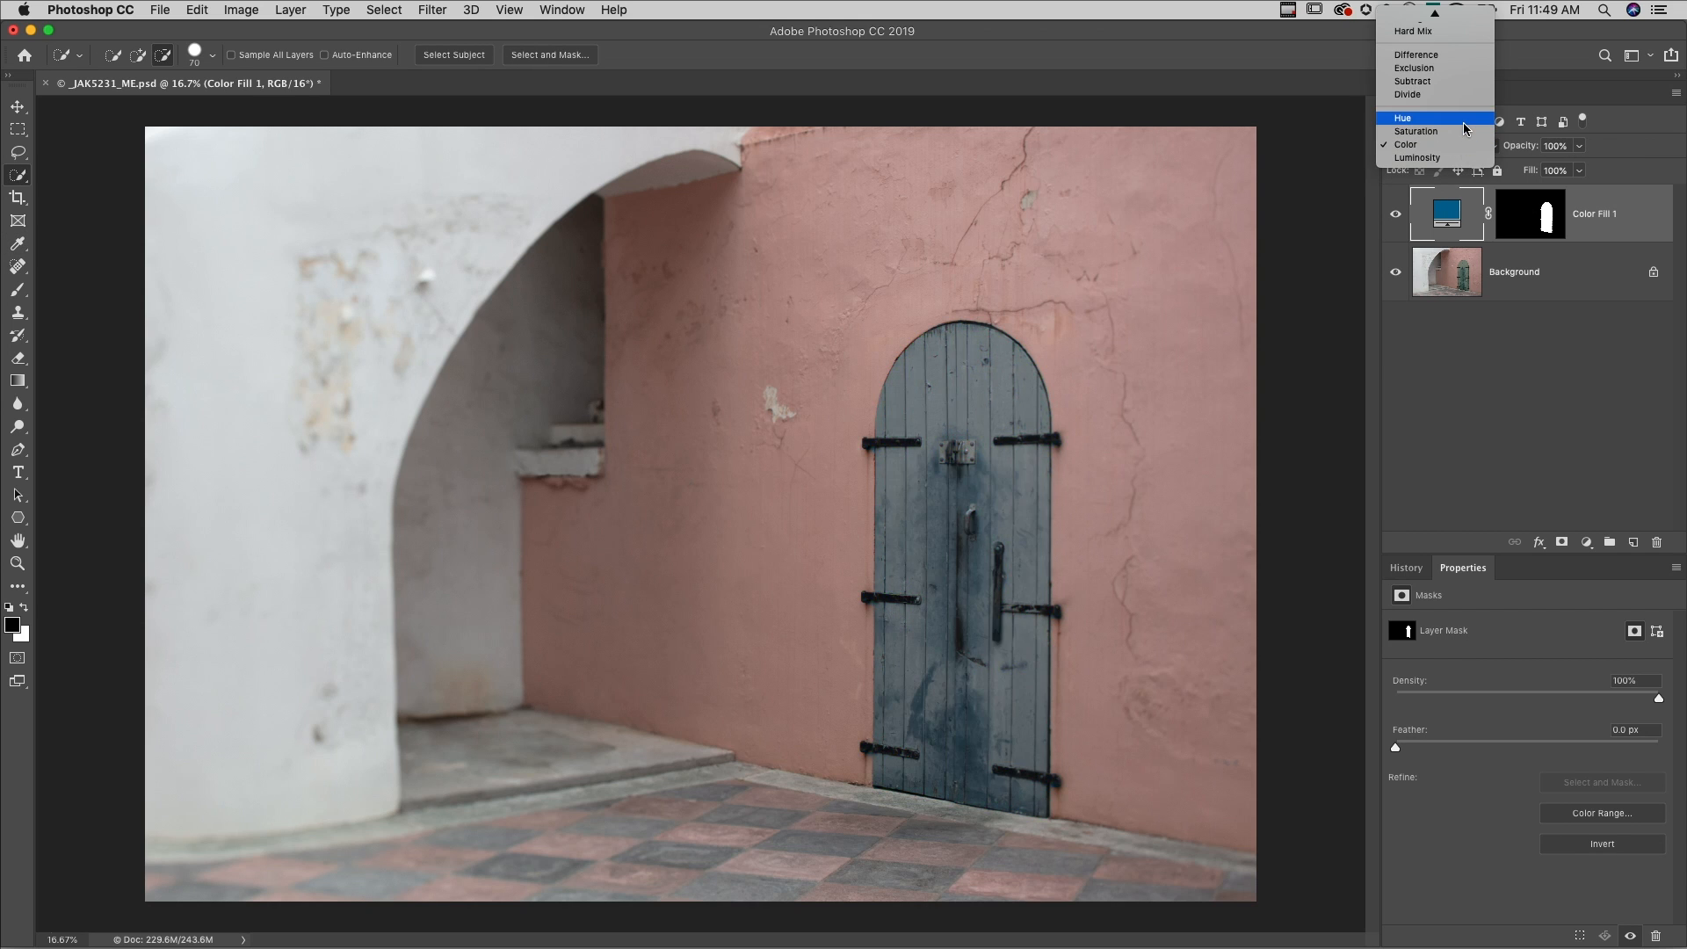
click(1402, 118)
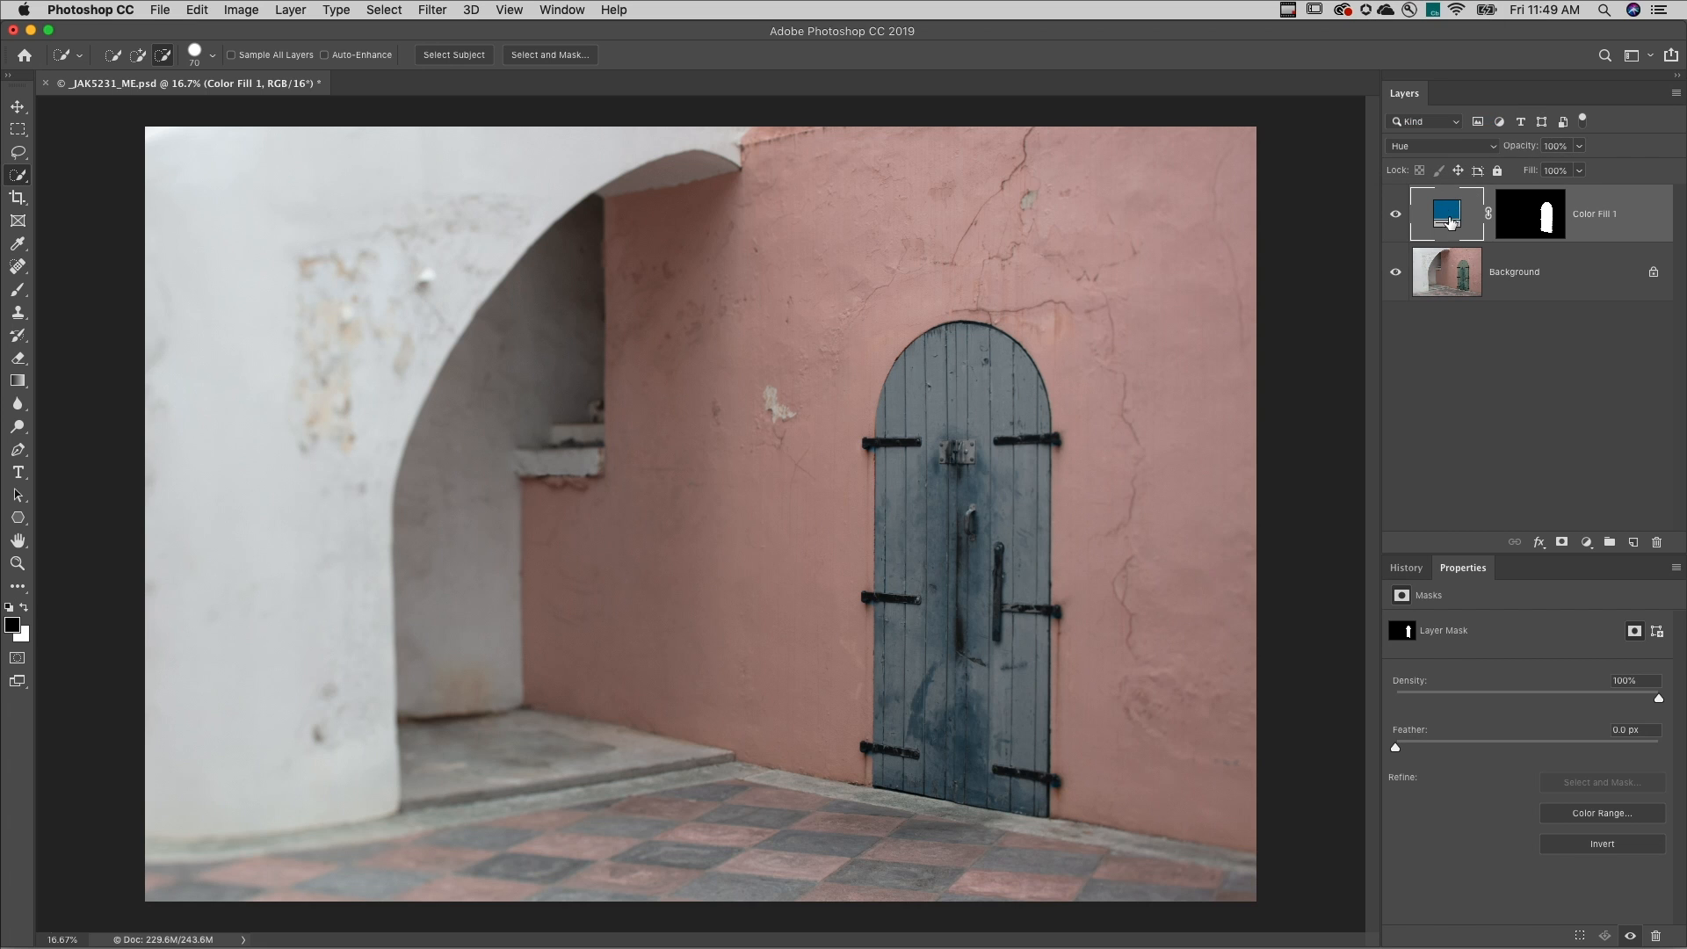
Step: Change the fill colour to a darker navy blue and hide the layer, leaving the door green
double_click(1446, 212)
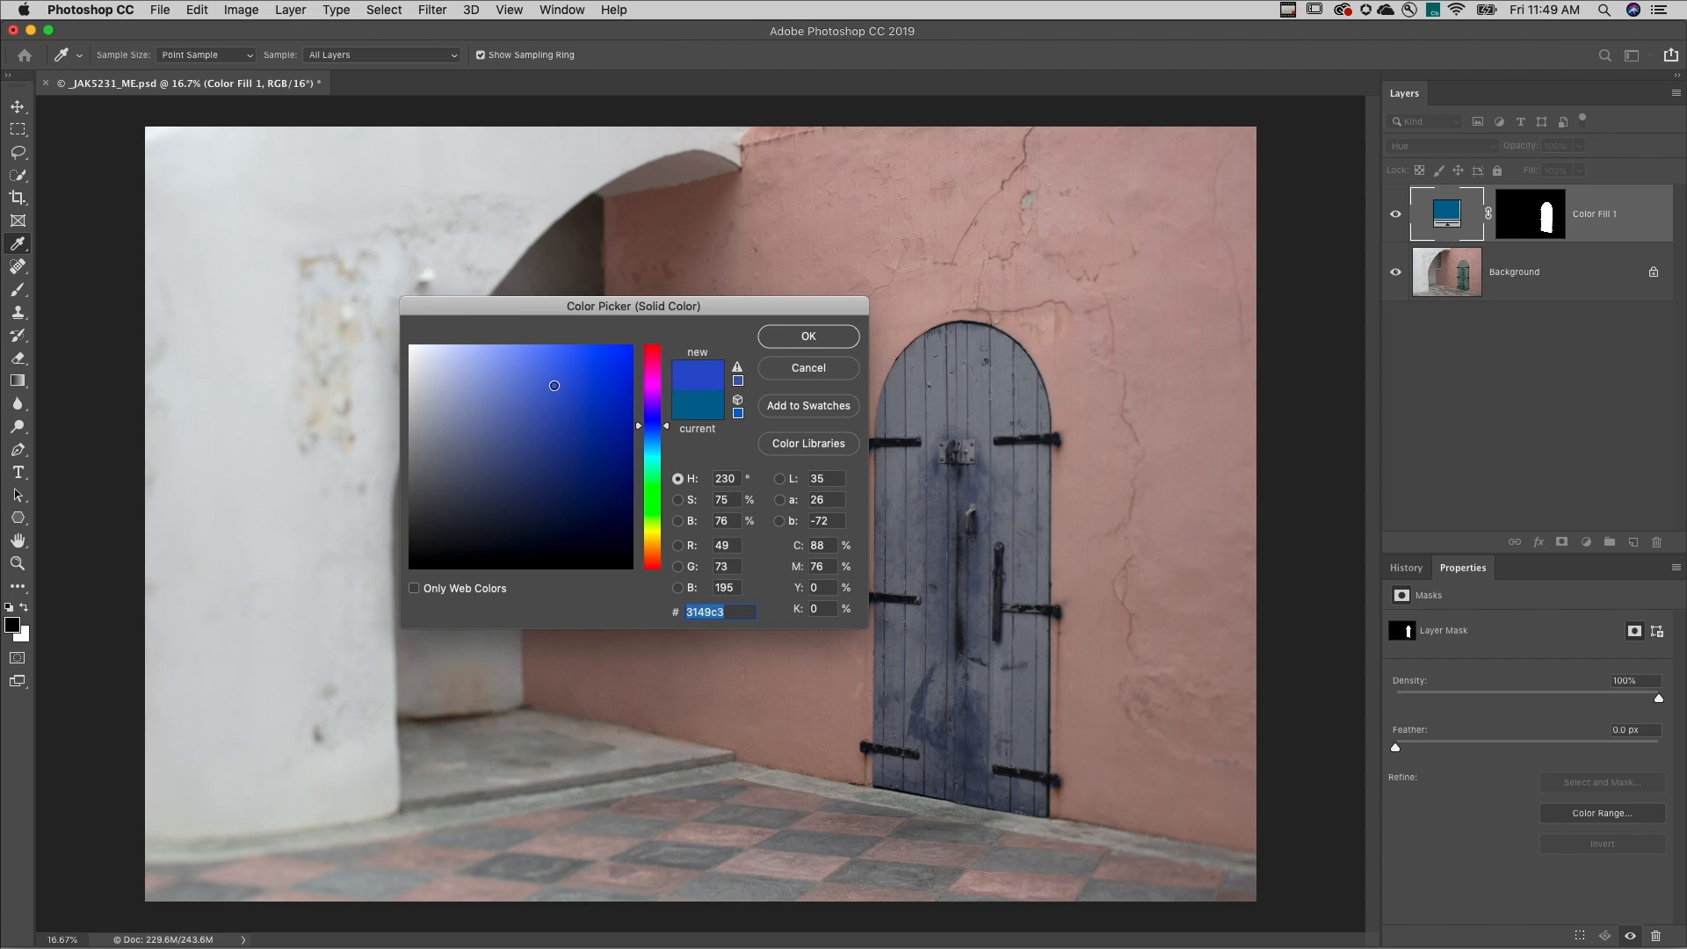
click(534, 476)
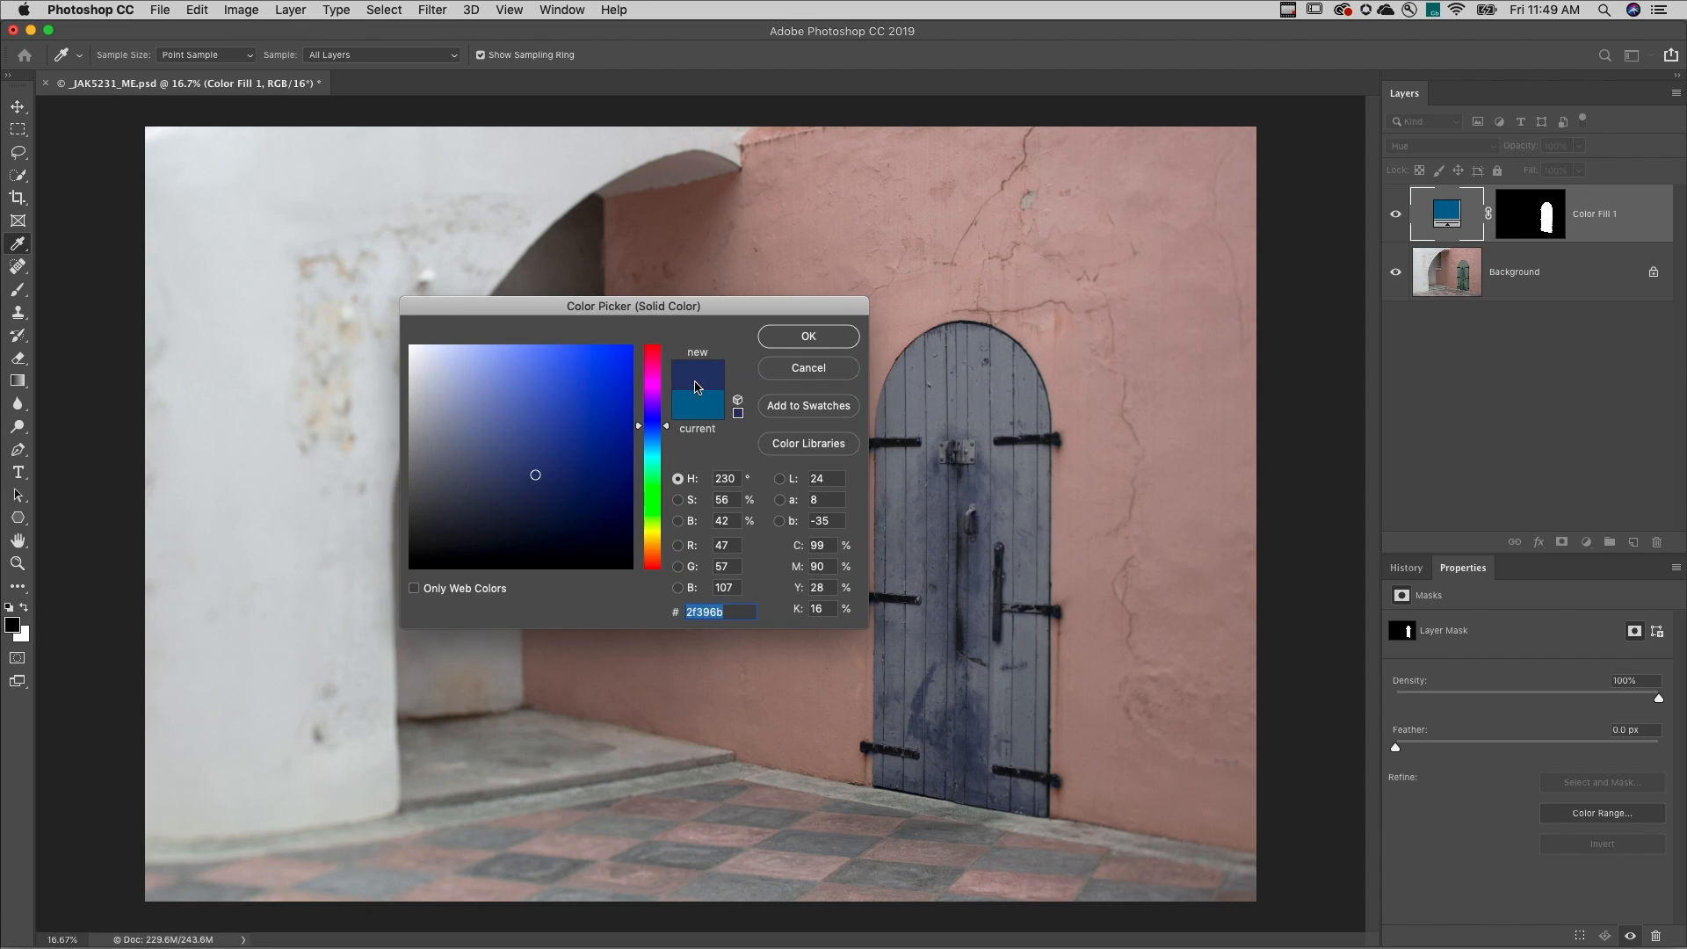
click(806, 335)
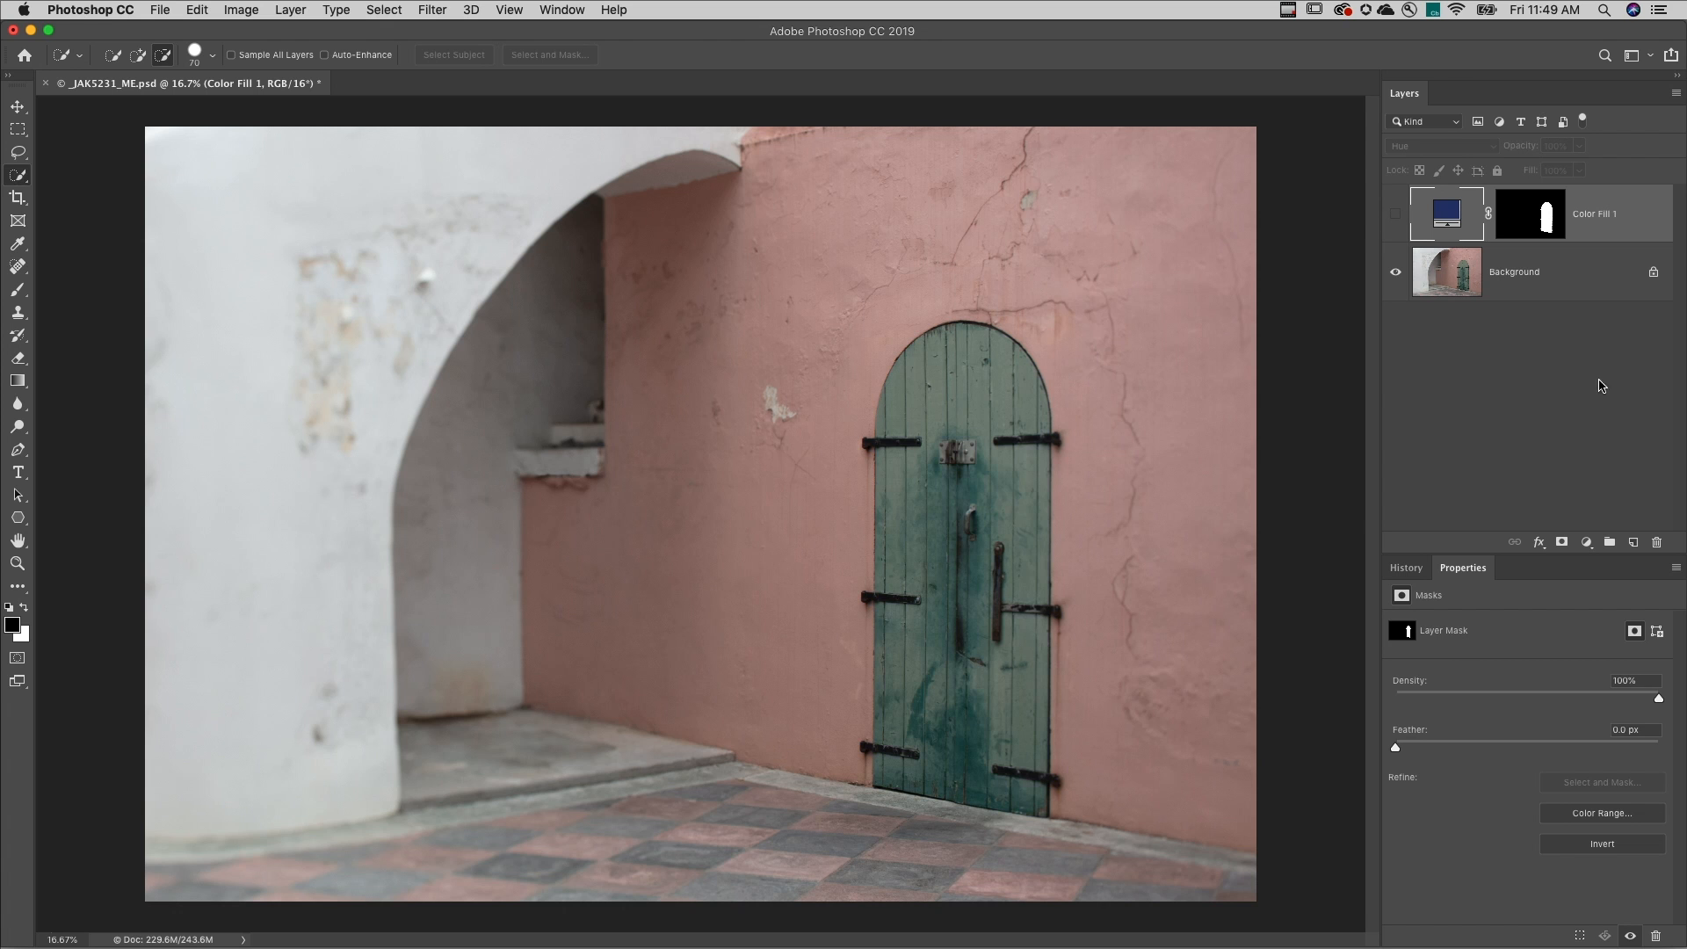
Step: Add a Hue/Saturation layer and shift the Reds hue to -87, tinting wall and floor pink
click(1585, 541)
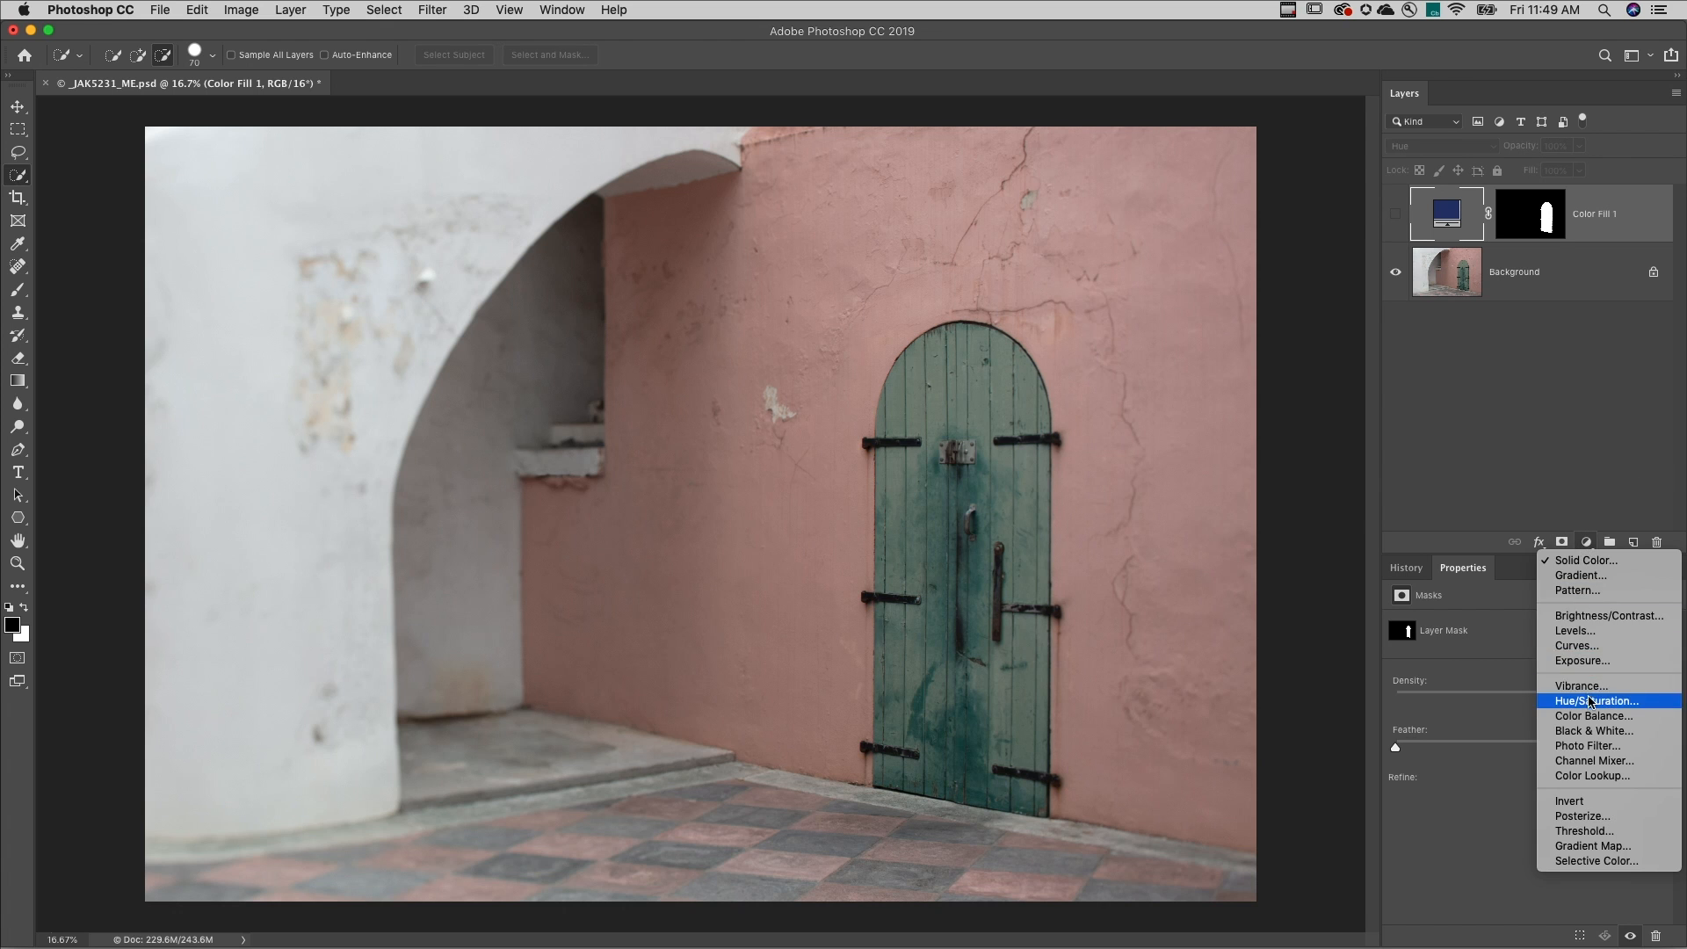
click(1595, 701)
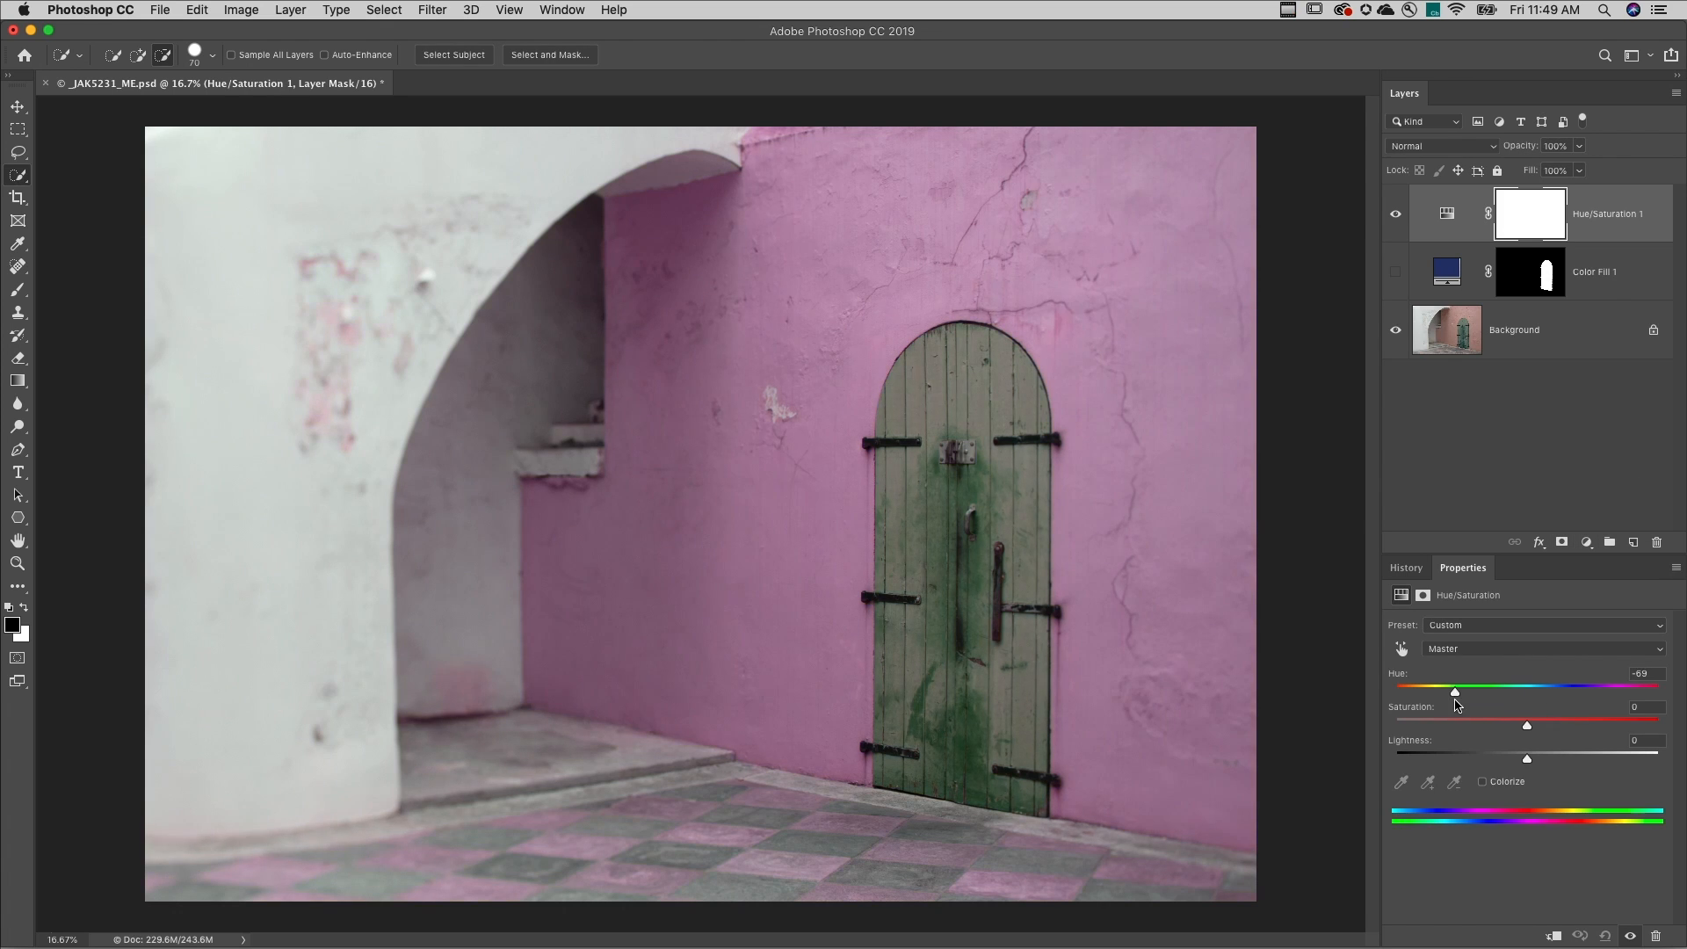
drag(1455, 687, 1627, 687)
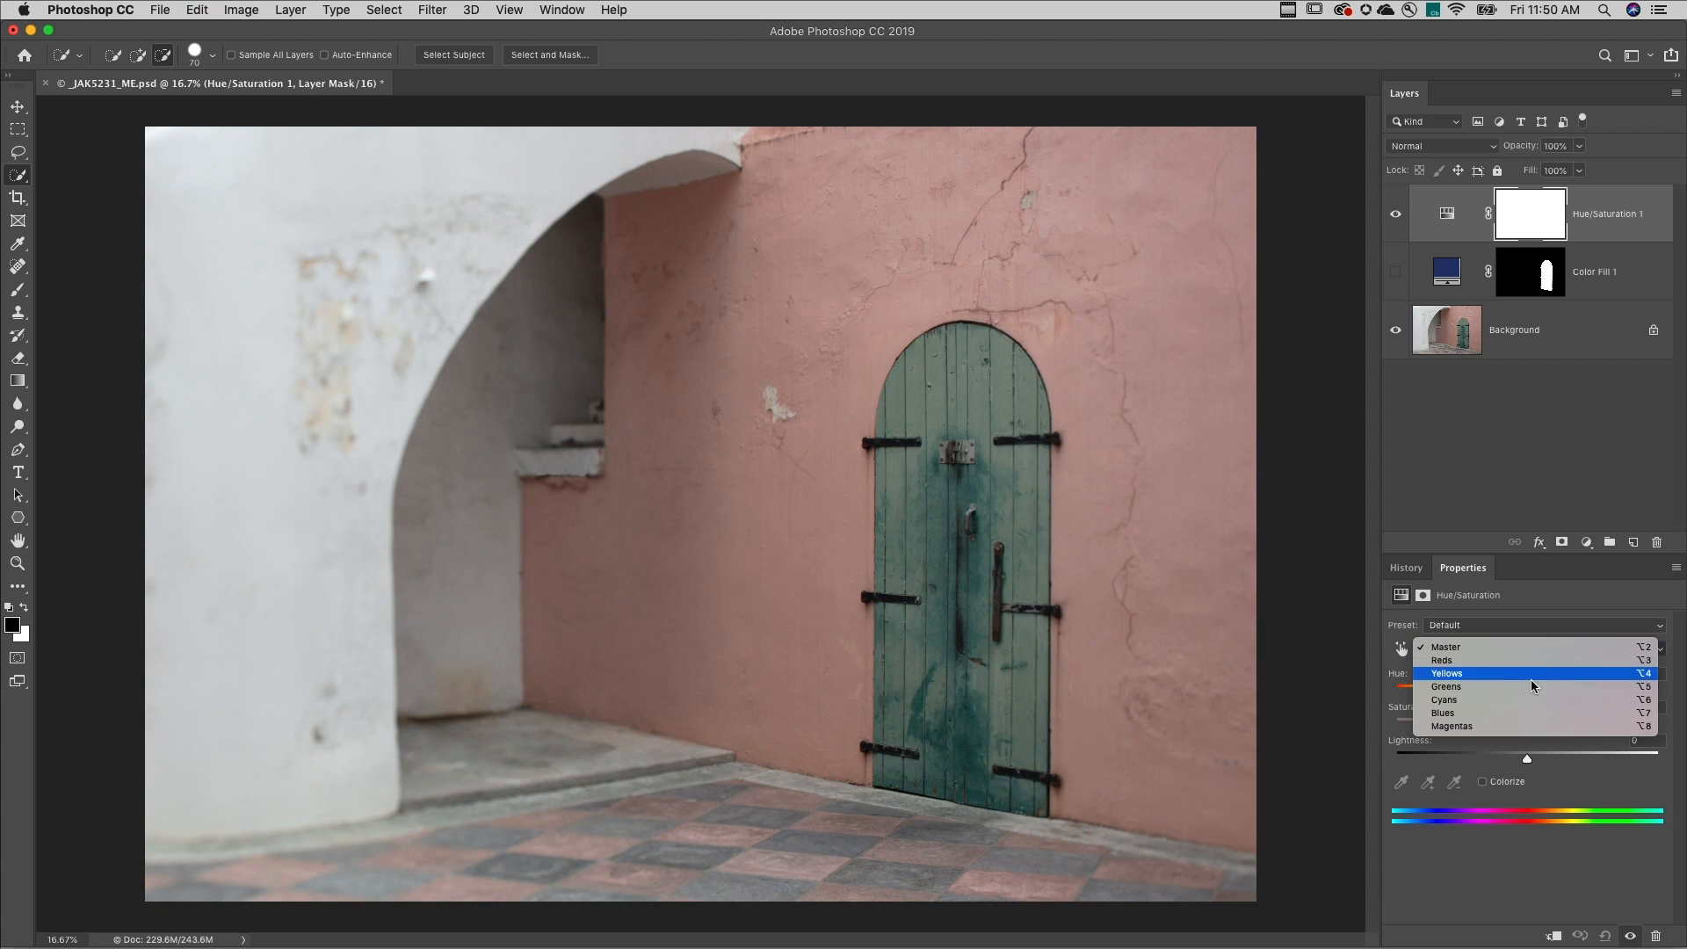
click(1443, 647)
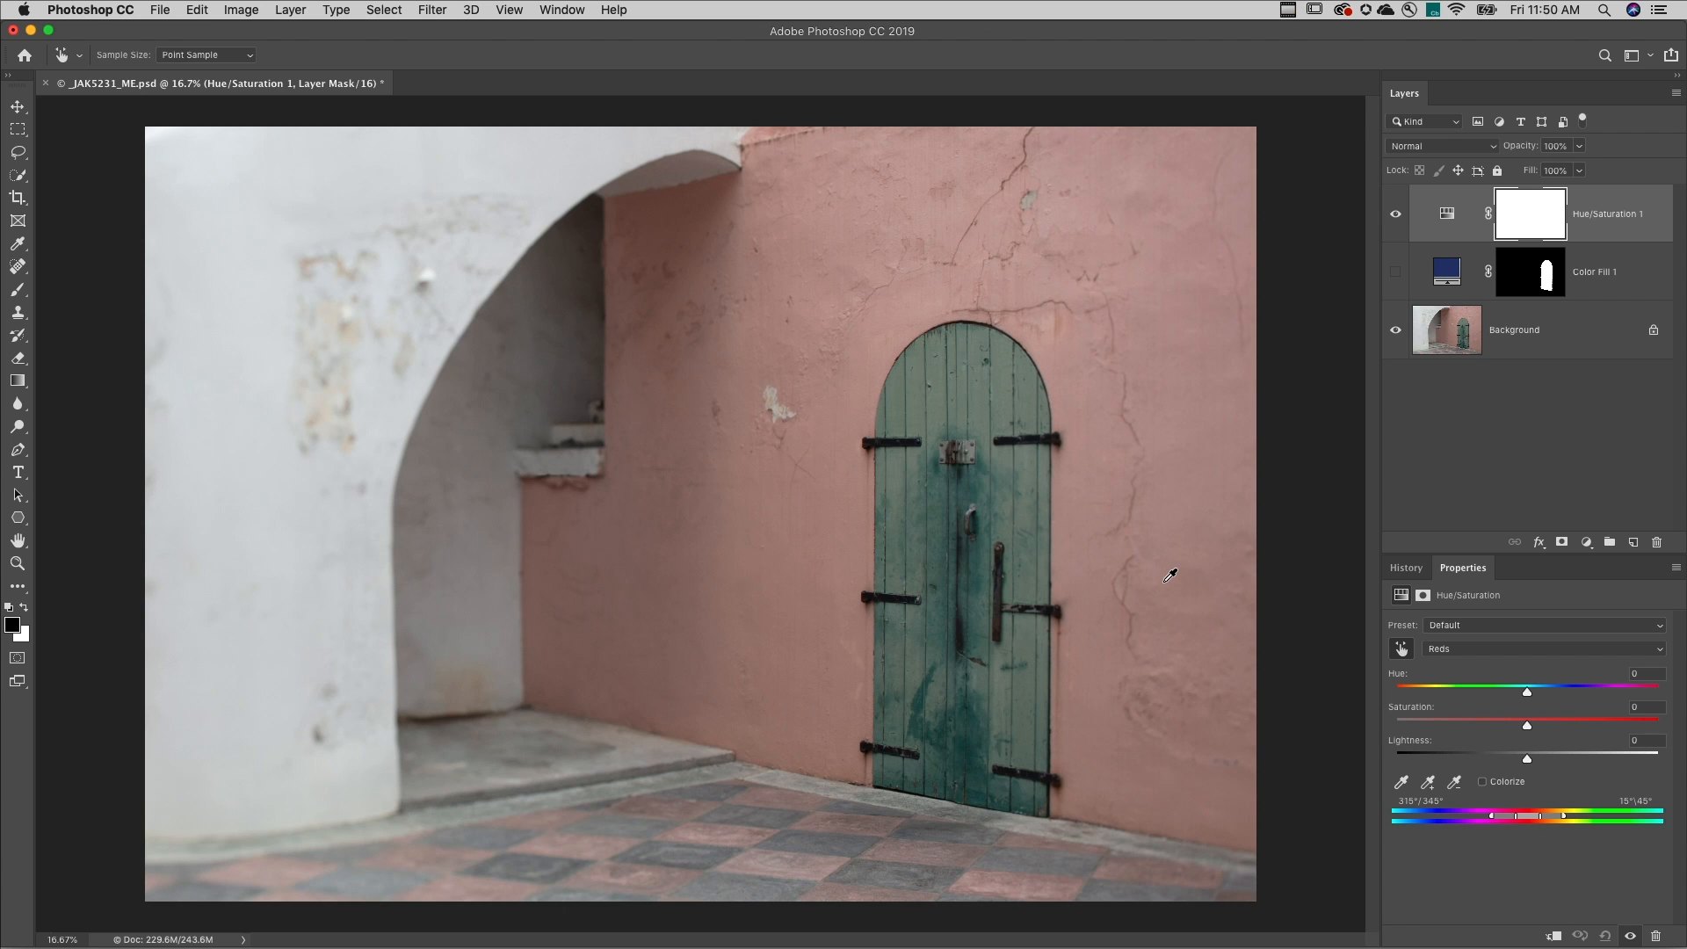
mouse_move(1191, 531)
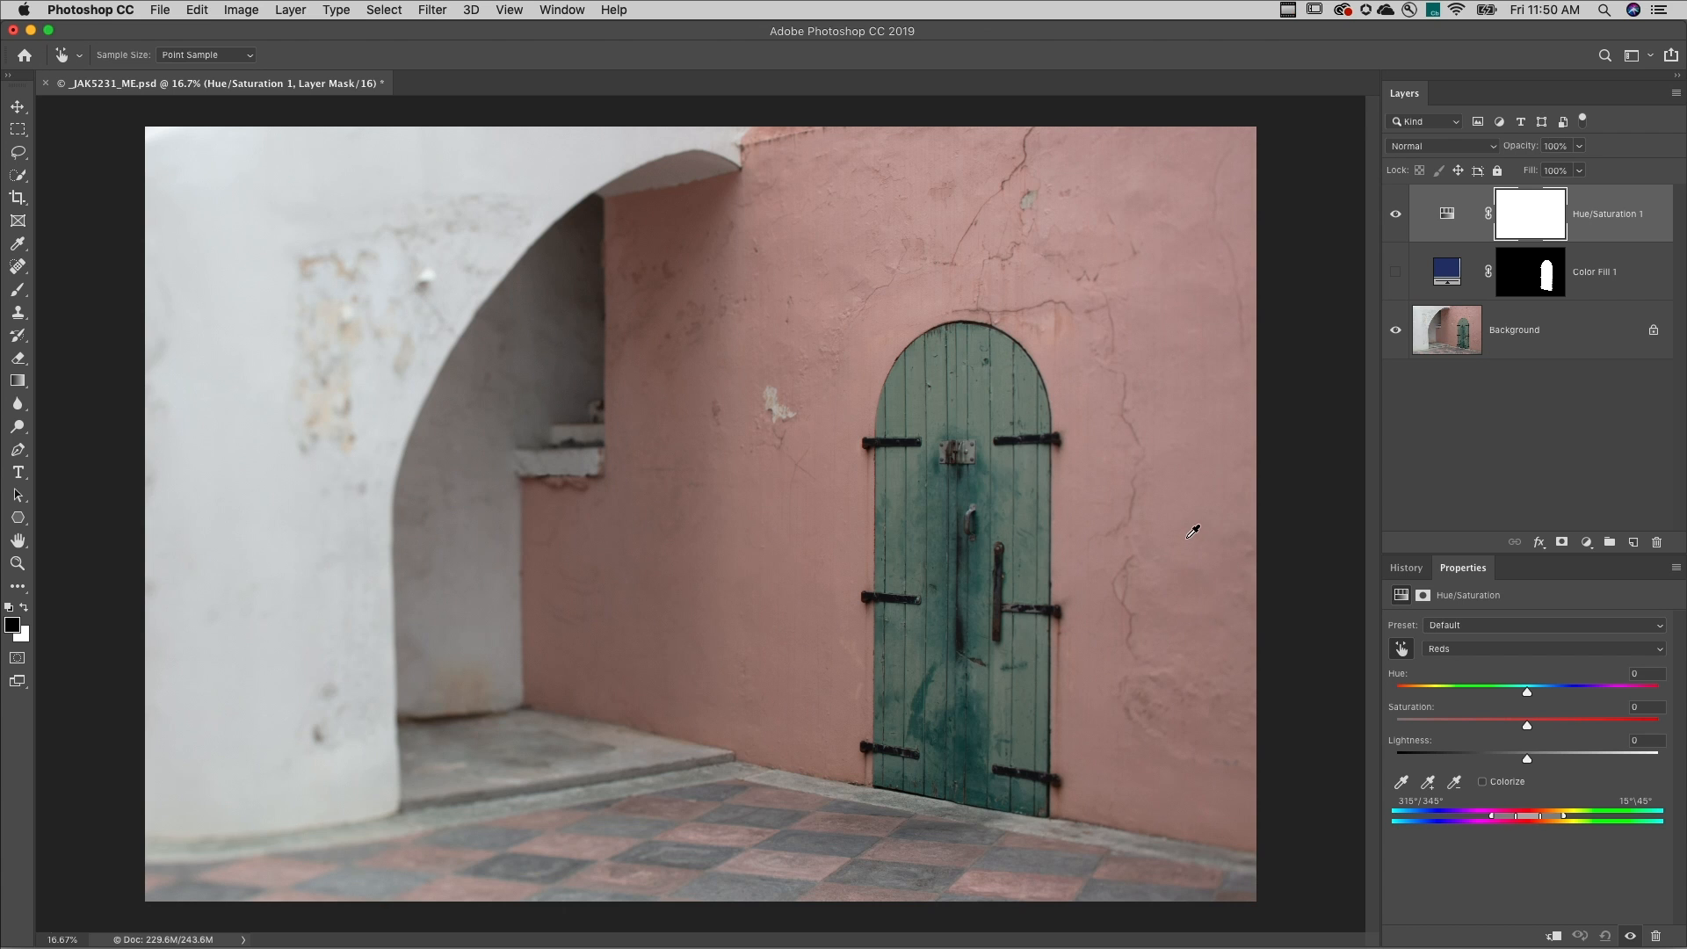
drag(1525, 688, 1466, 689)
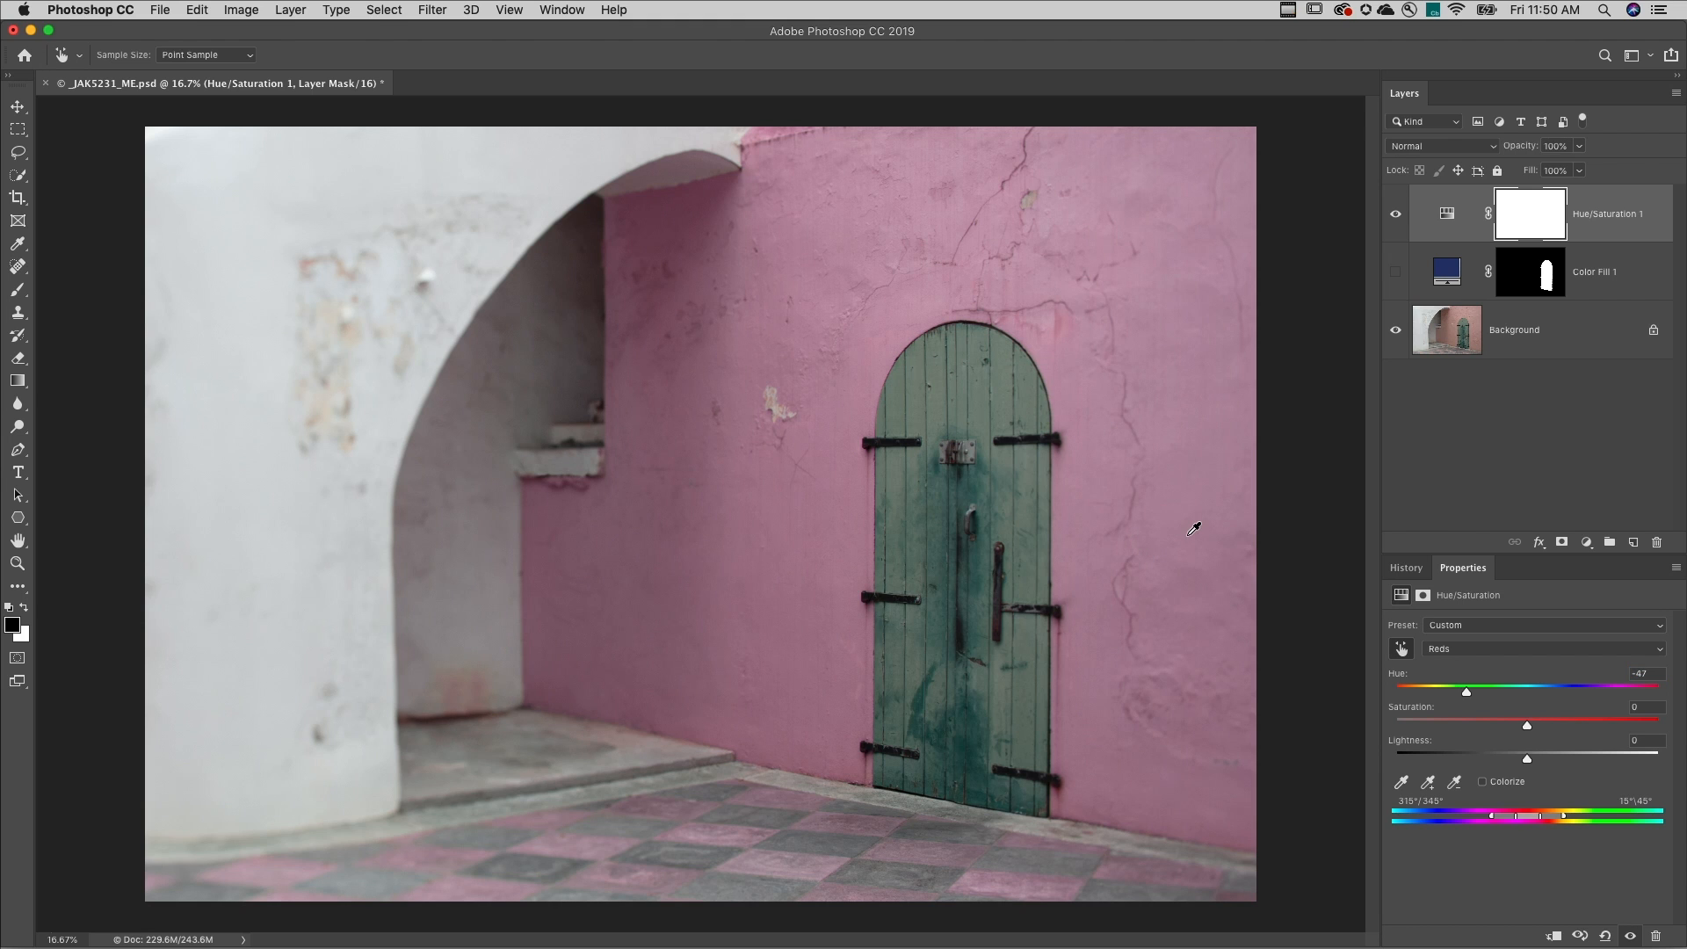
mouse_move(1155, 572)
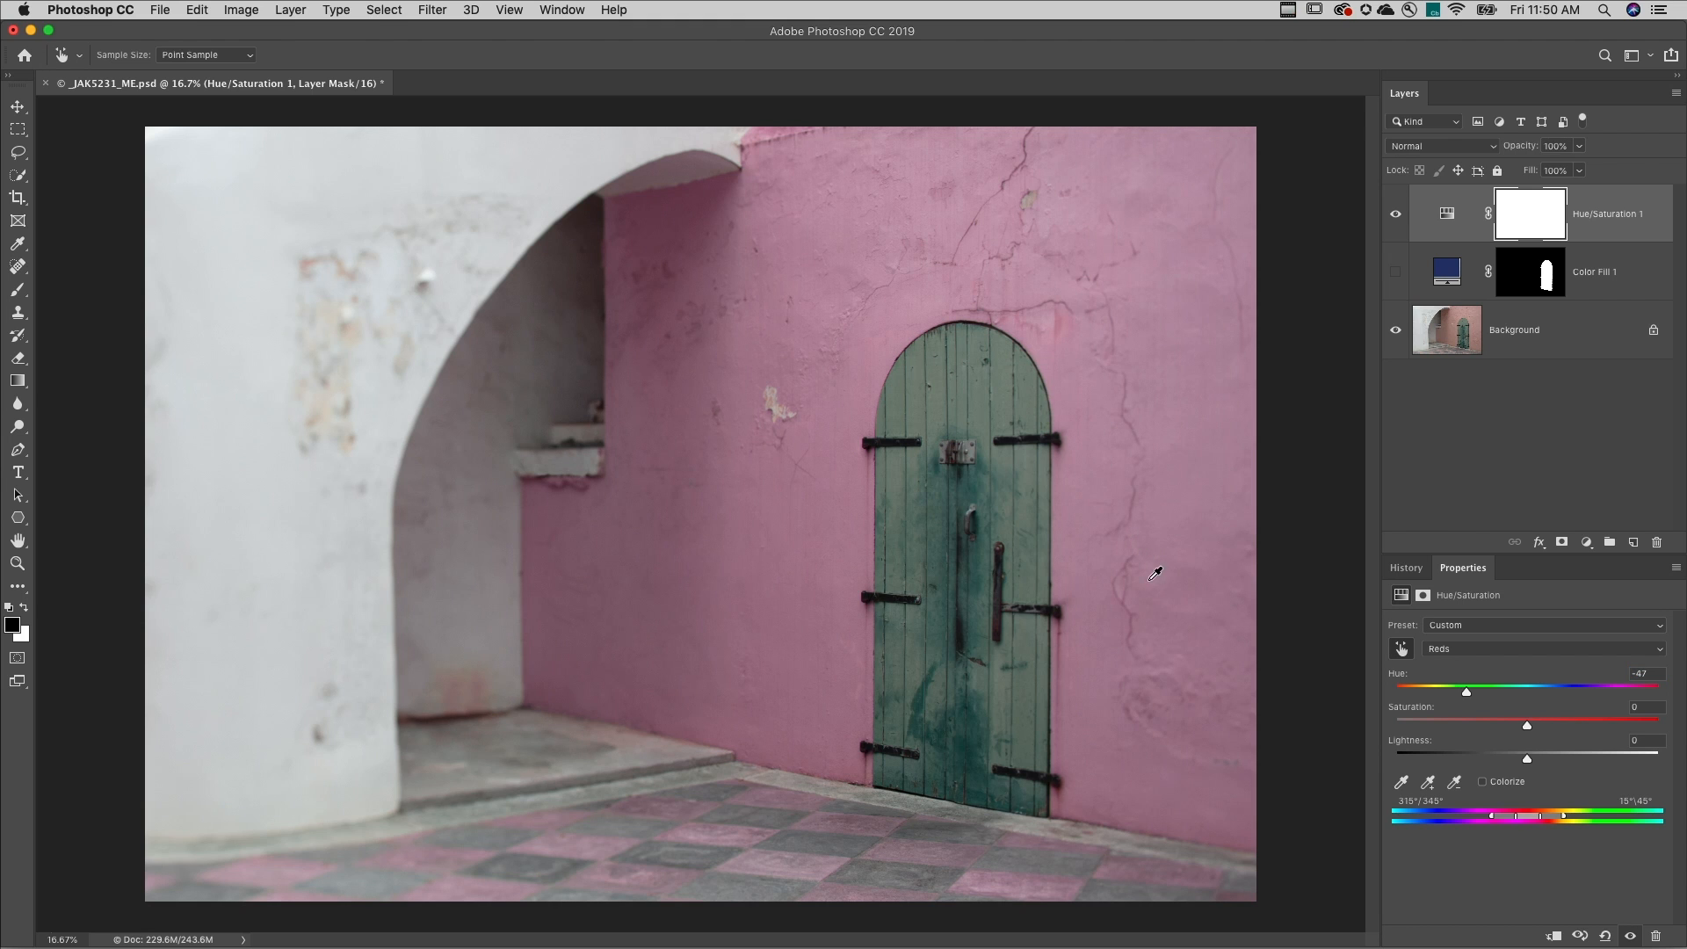
mouse_move(750, 804)
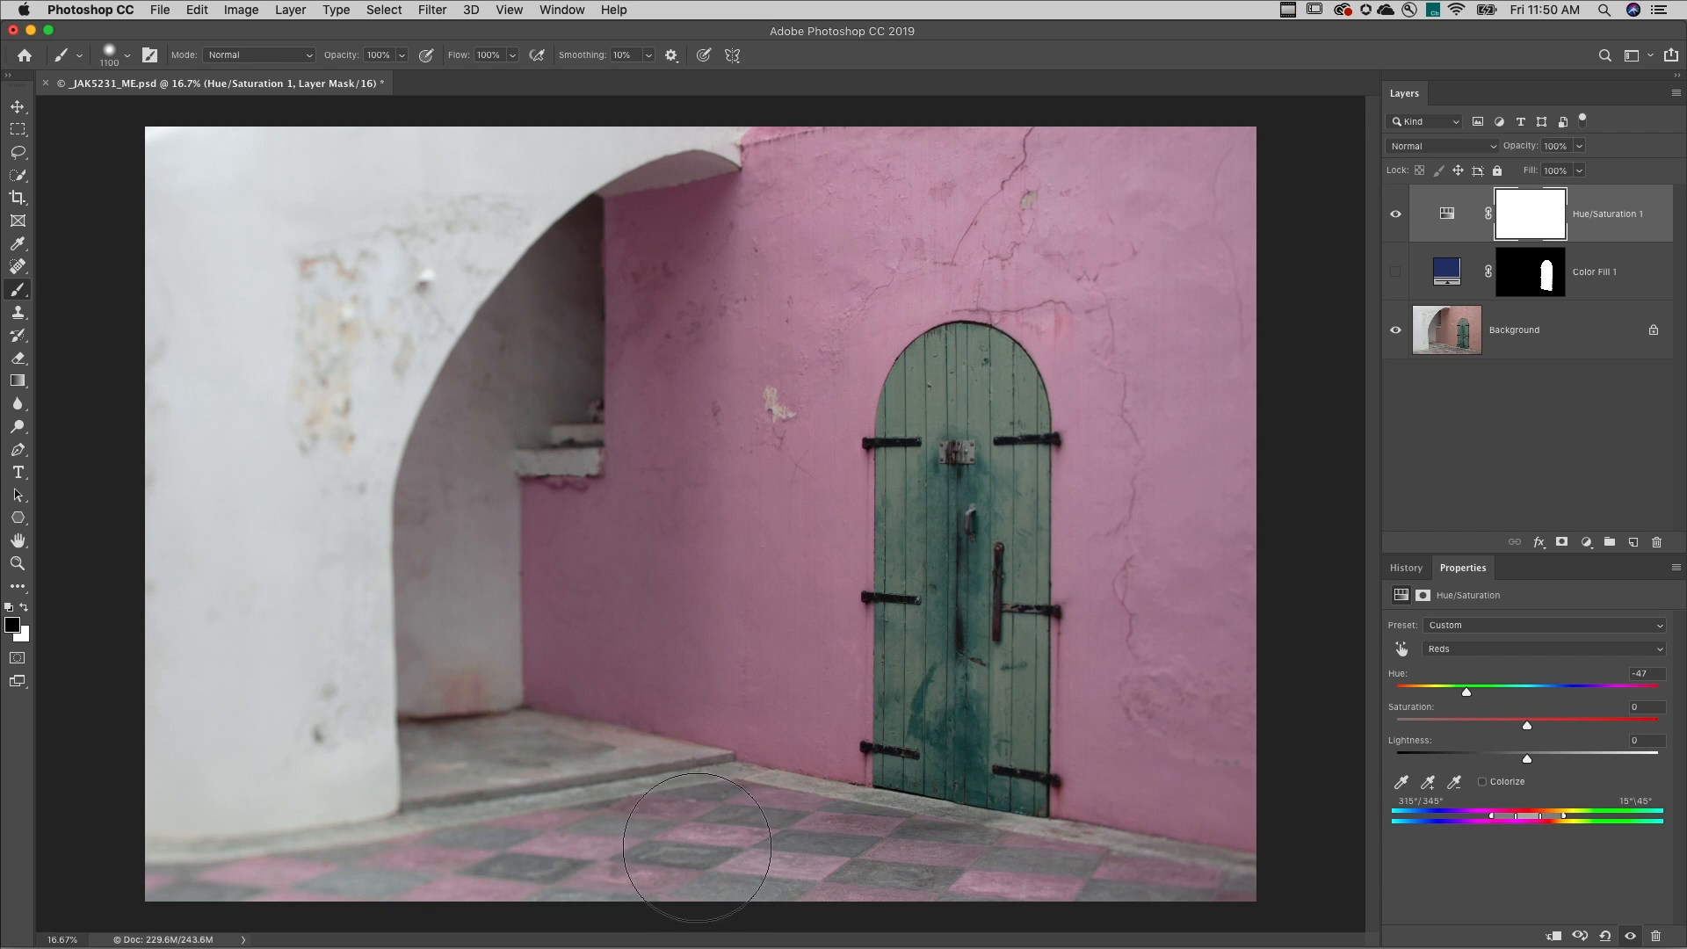
Step: Paint black on the Hue/Saturation mask over the floor tiles and the white arch wall
drag(698, 845, 1221, 903)
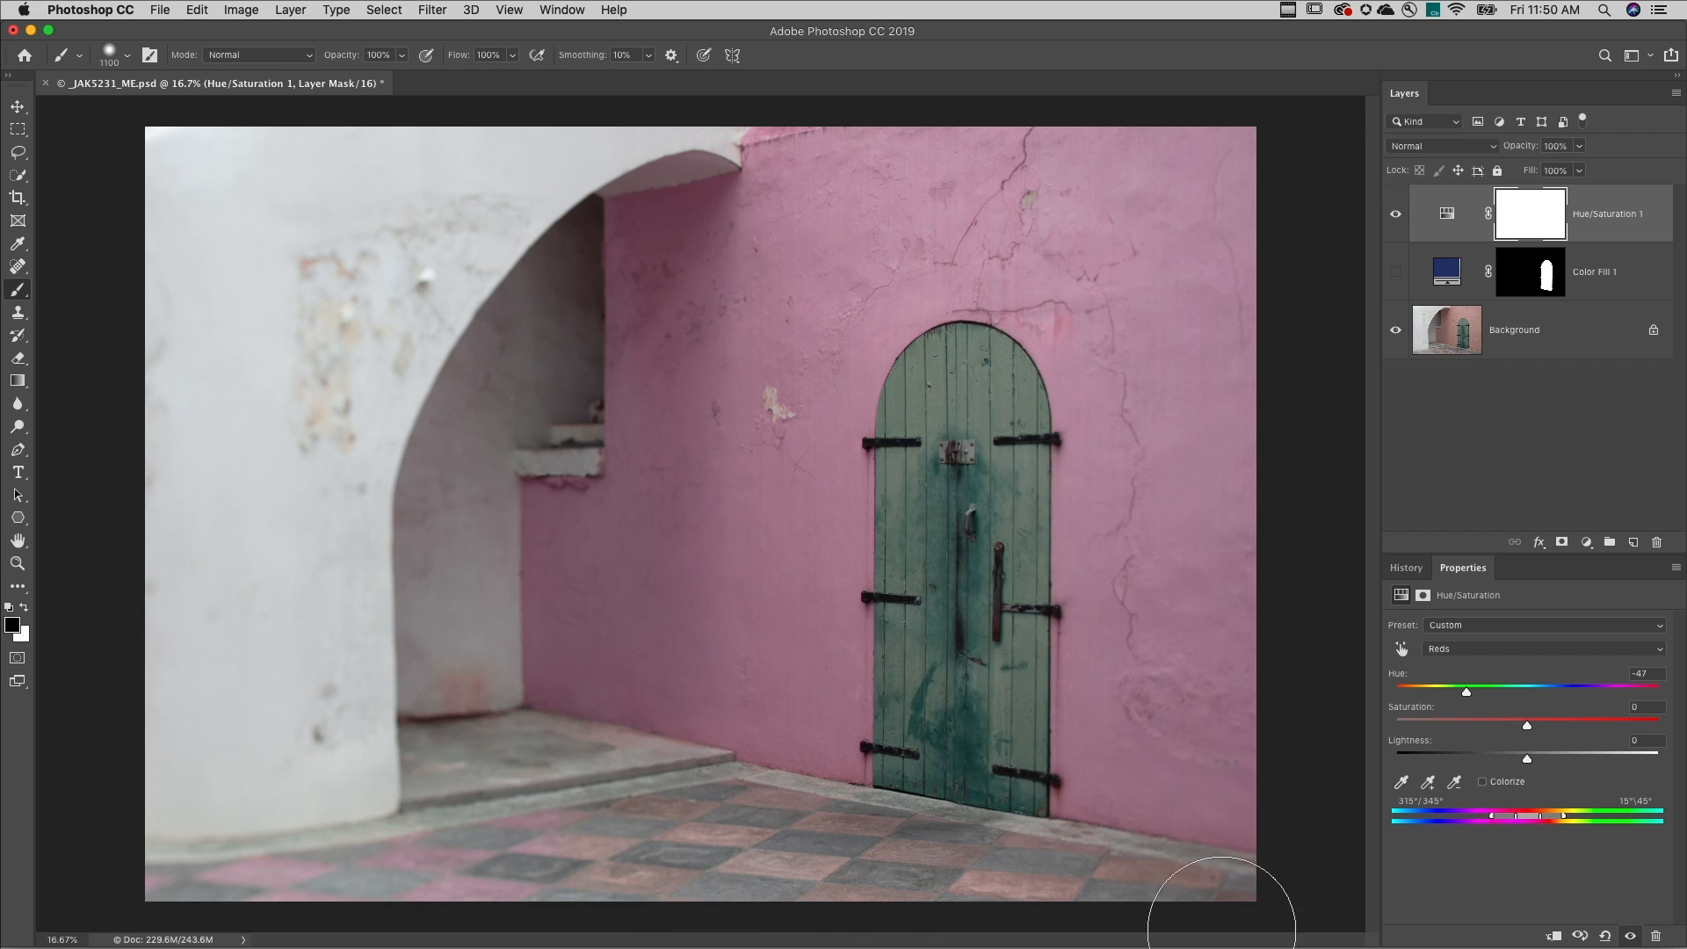
mouse_move(492, 877)
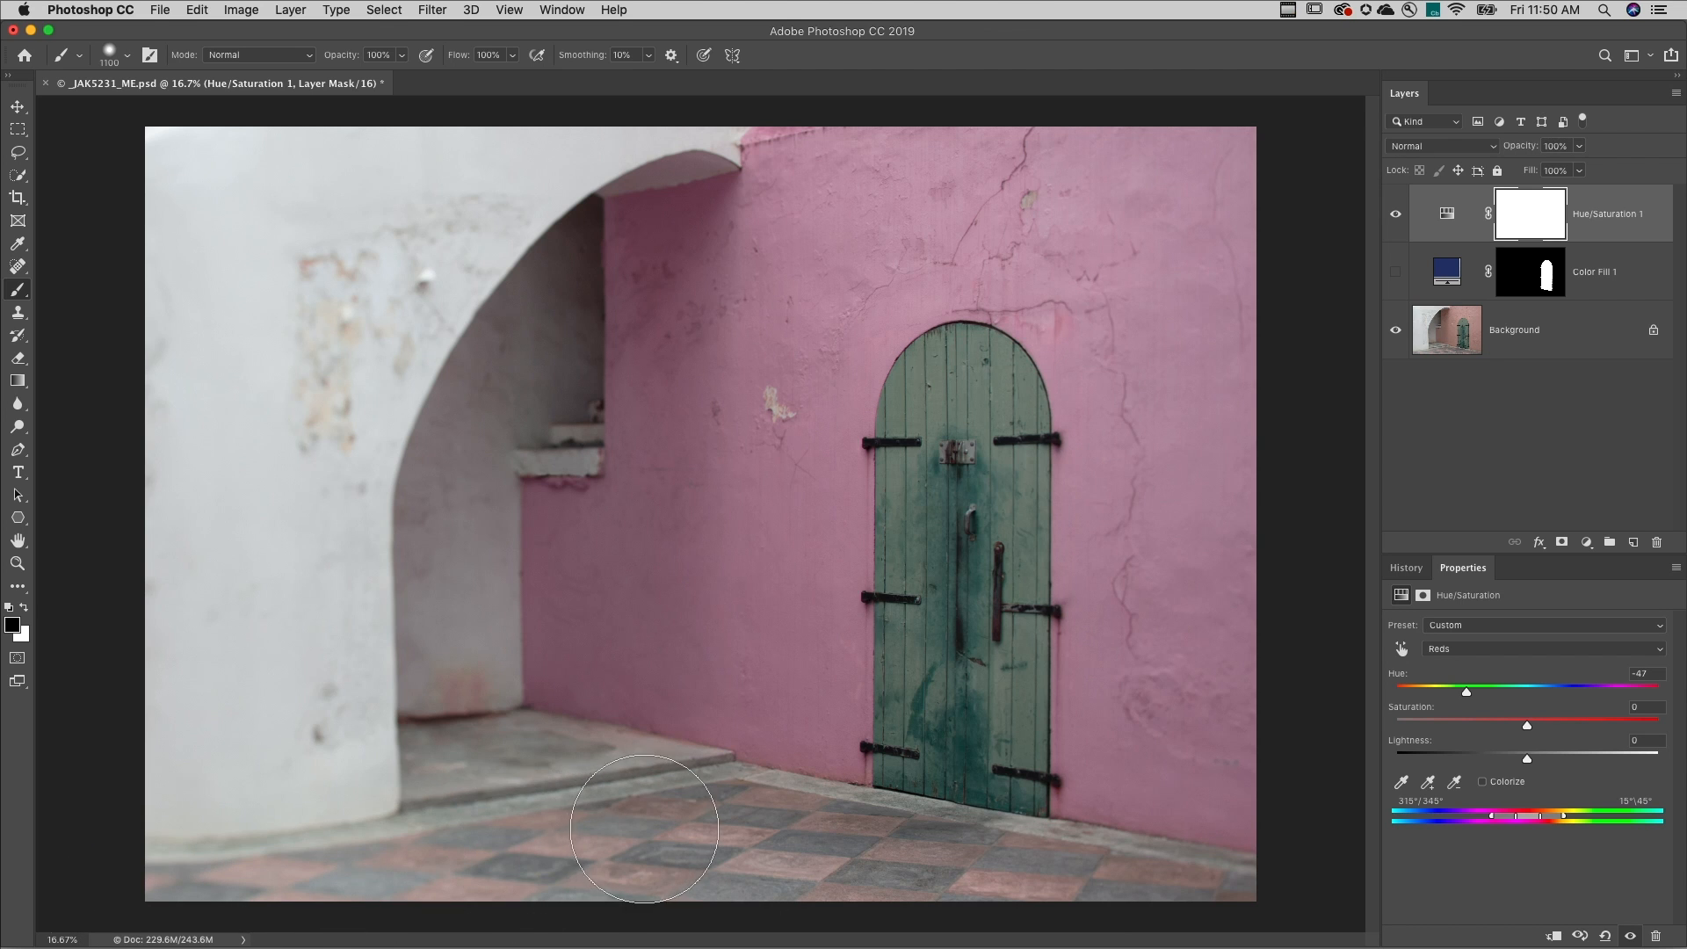
mouse_move(436, 796)
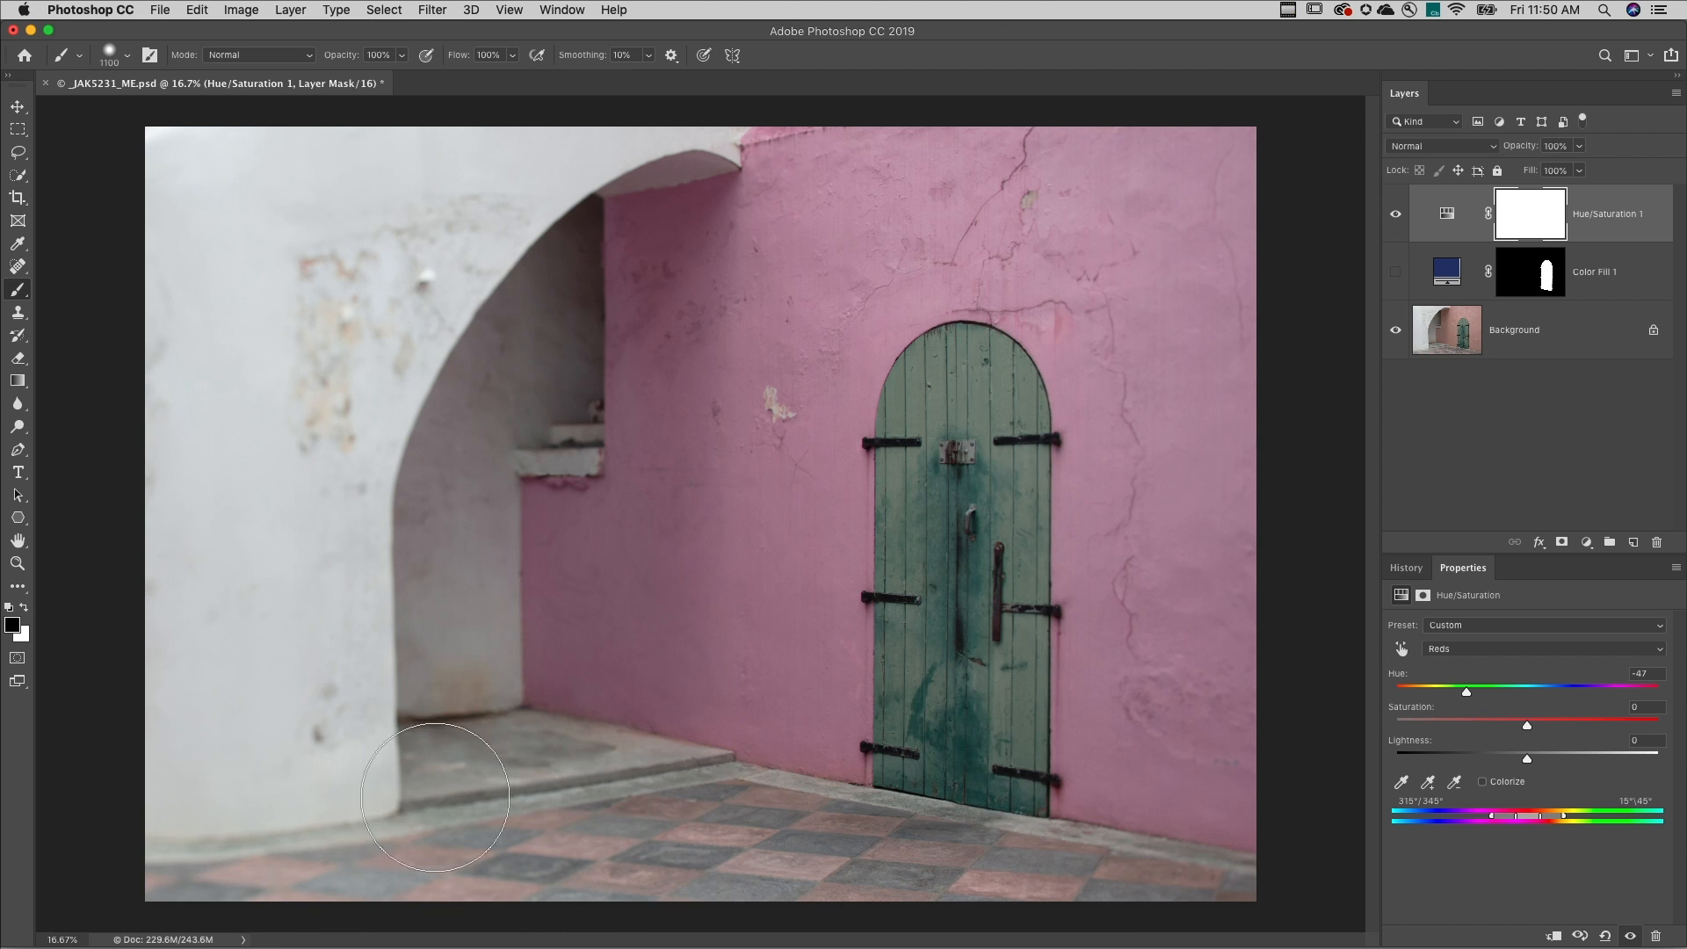
mouse_move(370, 473)
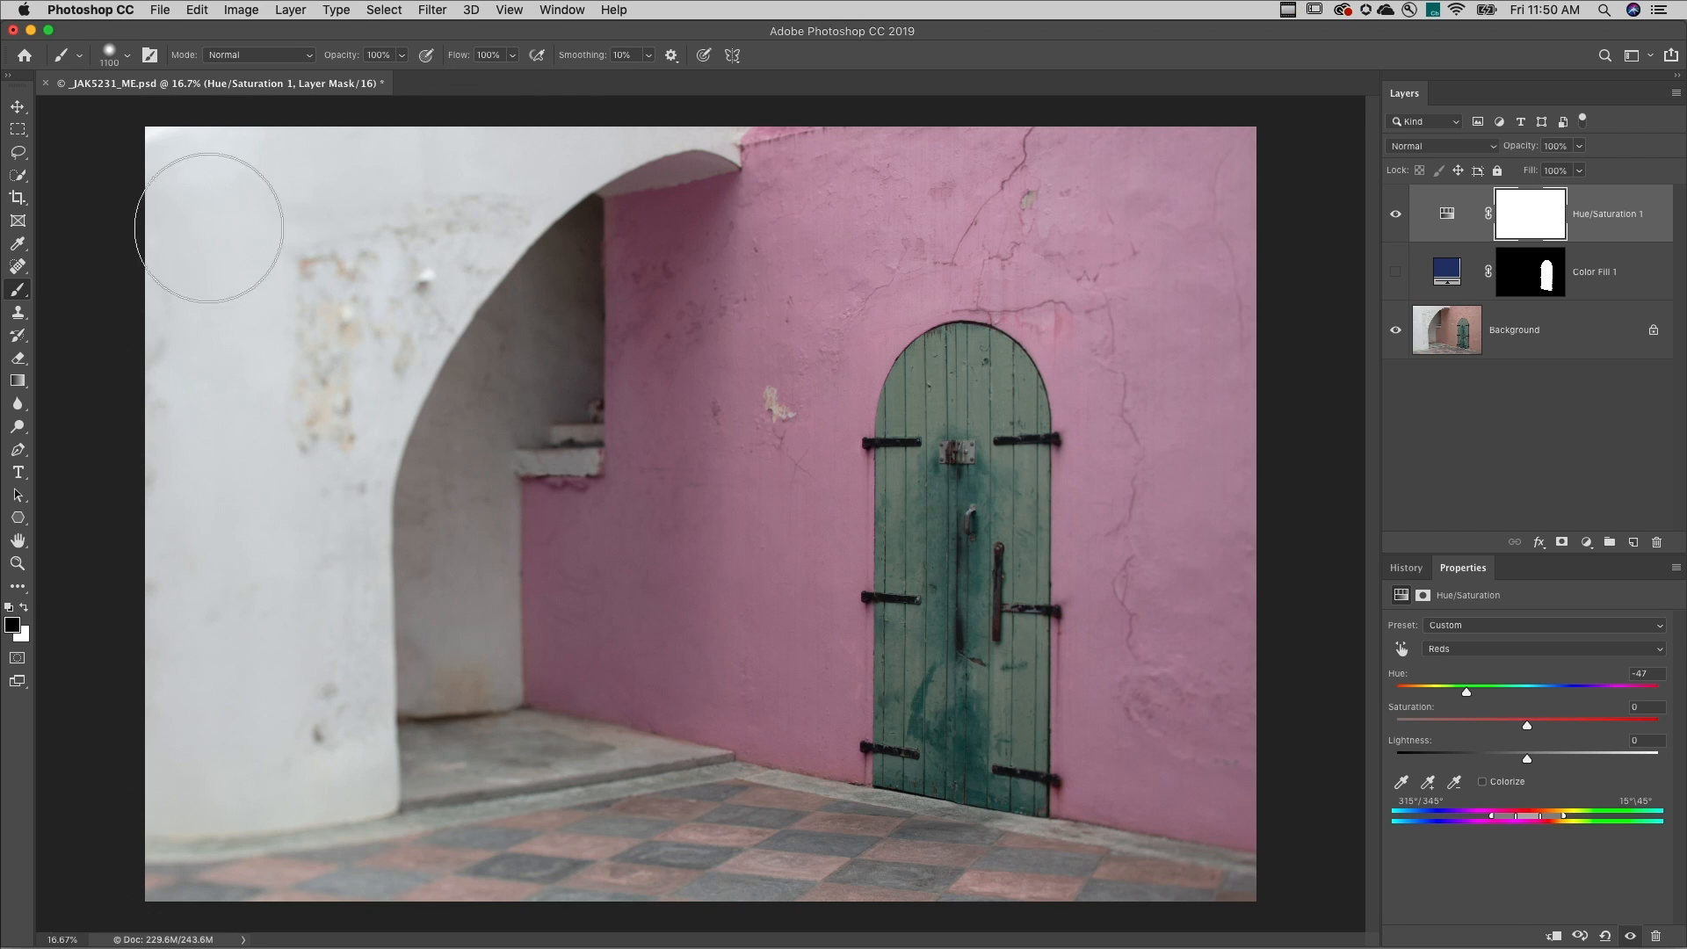
drag(209, 227, 410, 771)
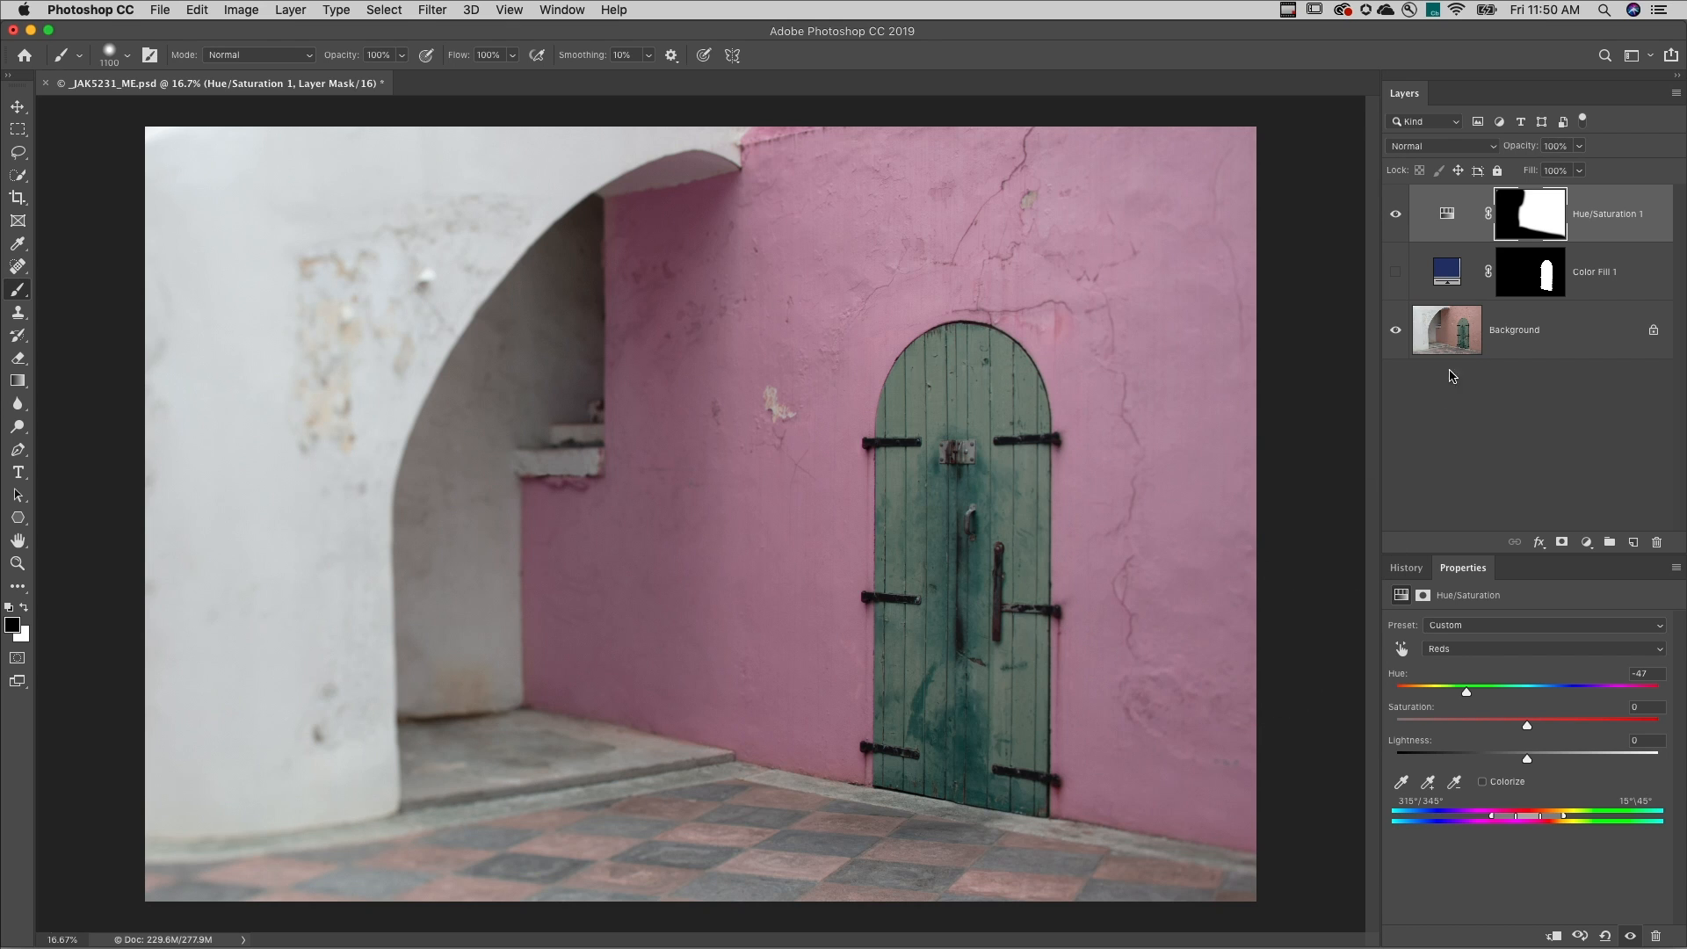
mouse_move(1541, 281)
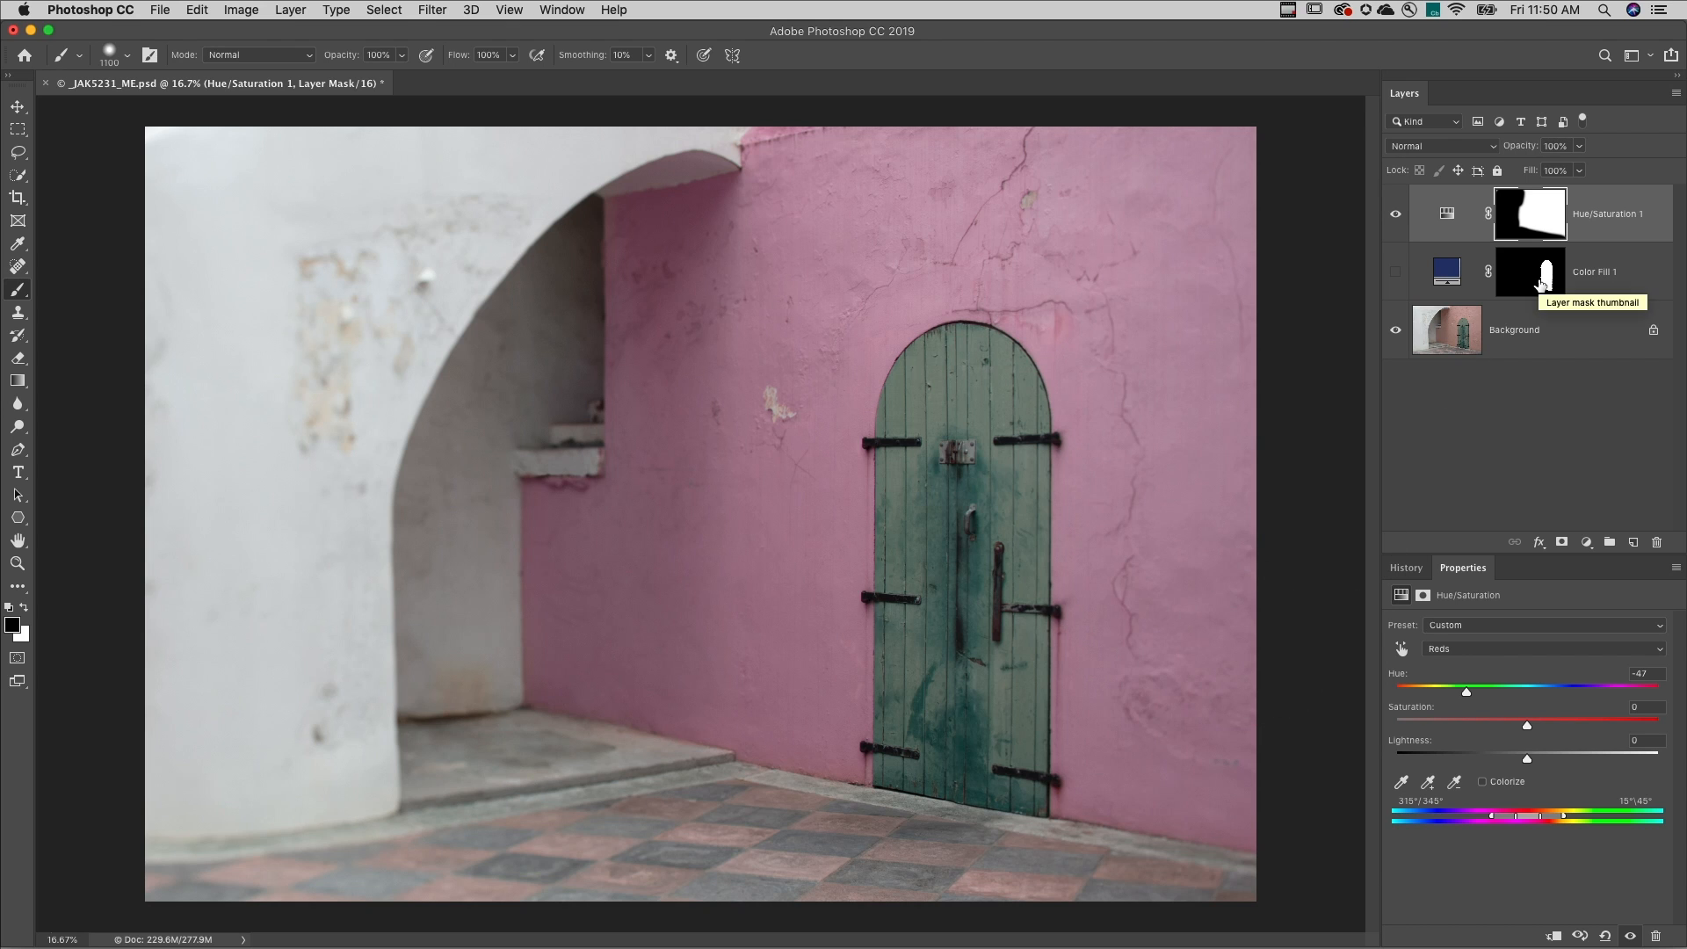
mouse_move(1535, 274)
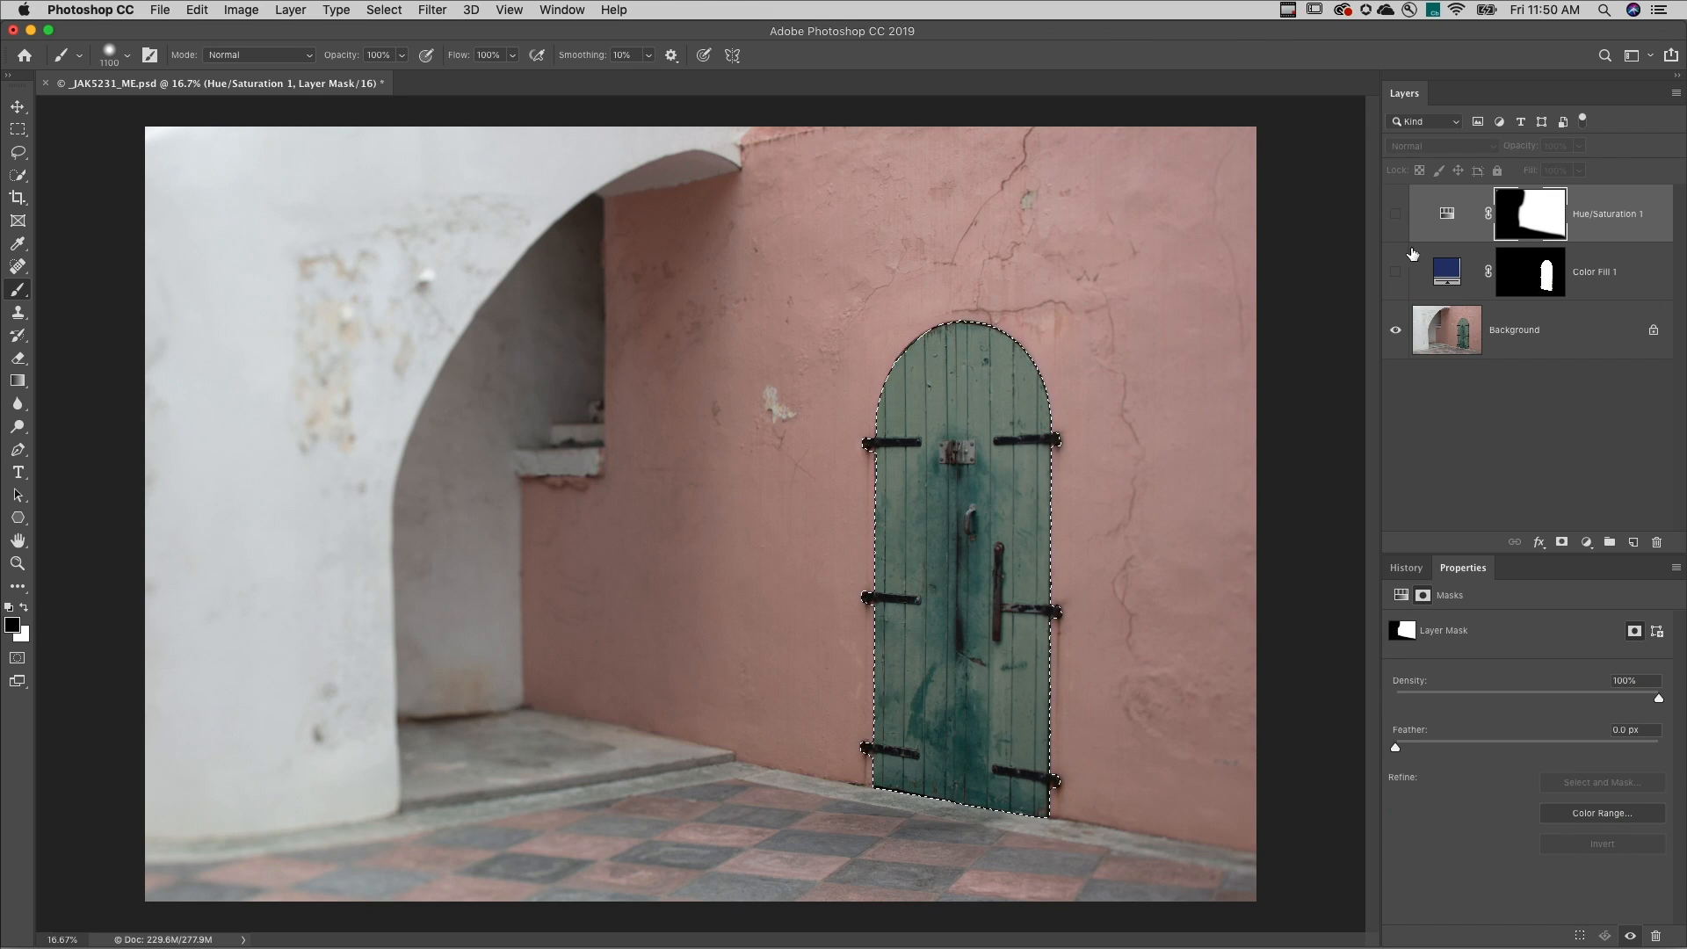
Step: Add a Curves adjustment layer masked to the arched door selection
click(1560, 541)
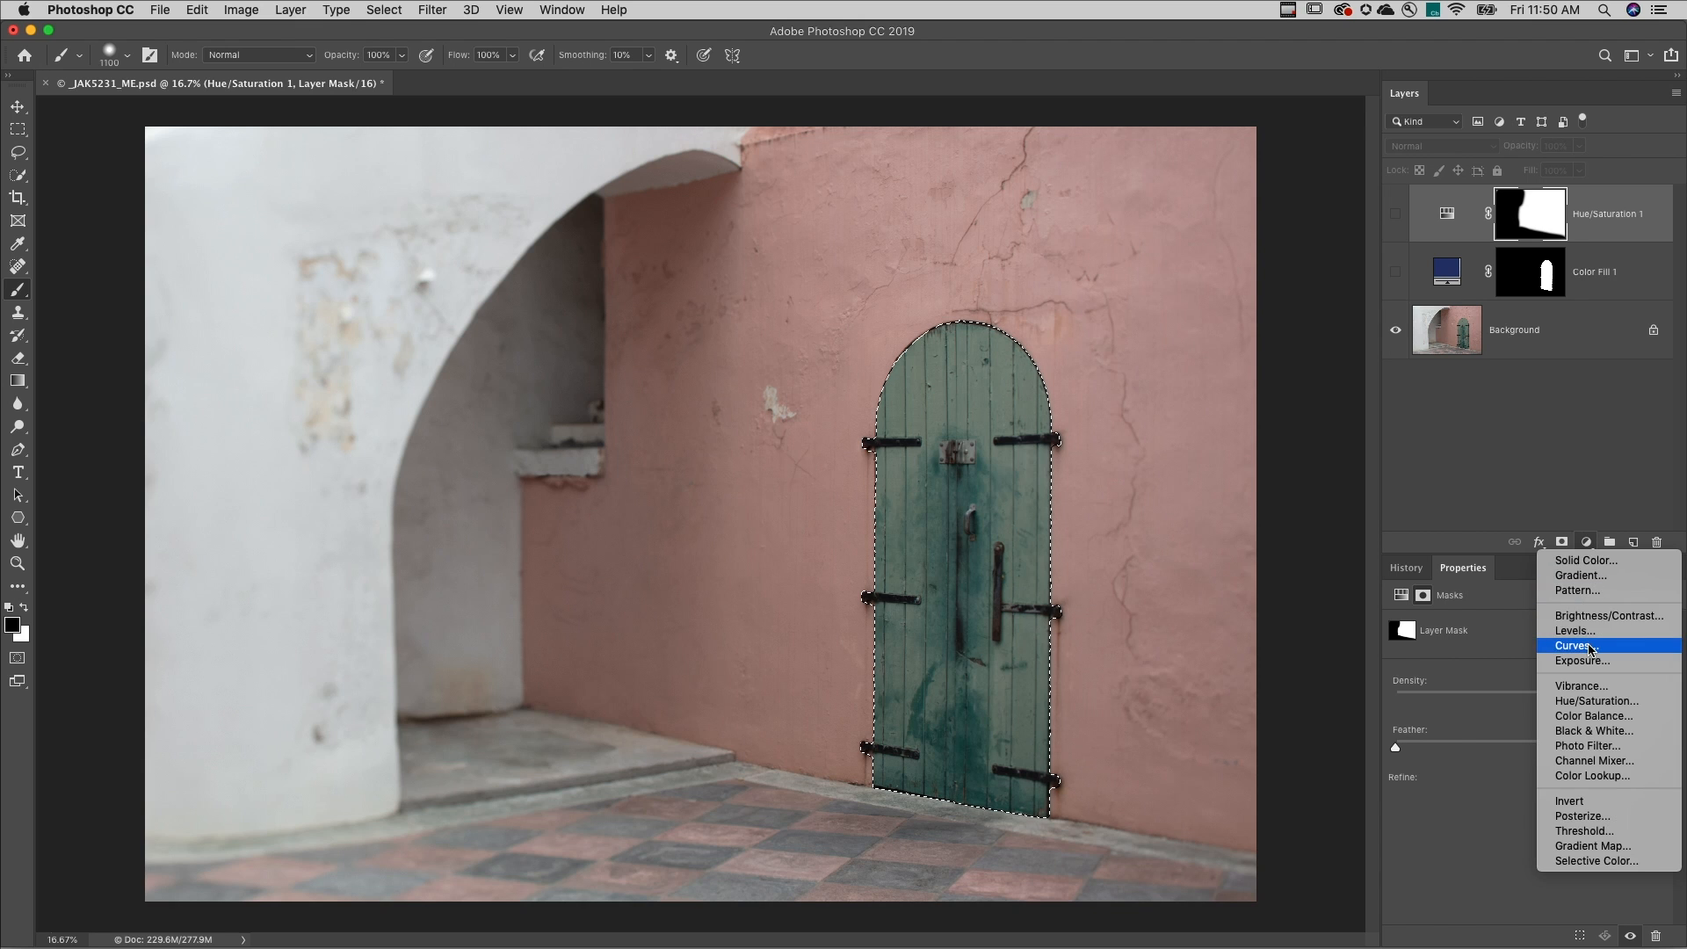
click(1575, 645)
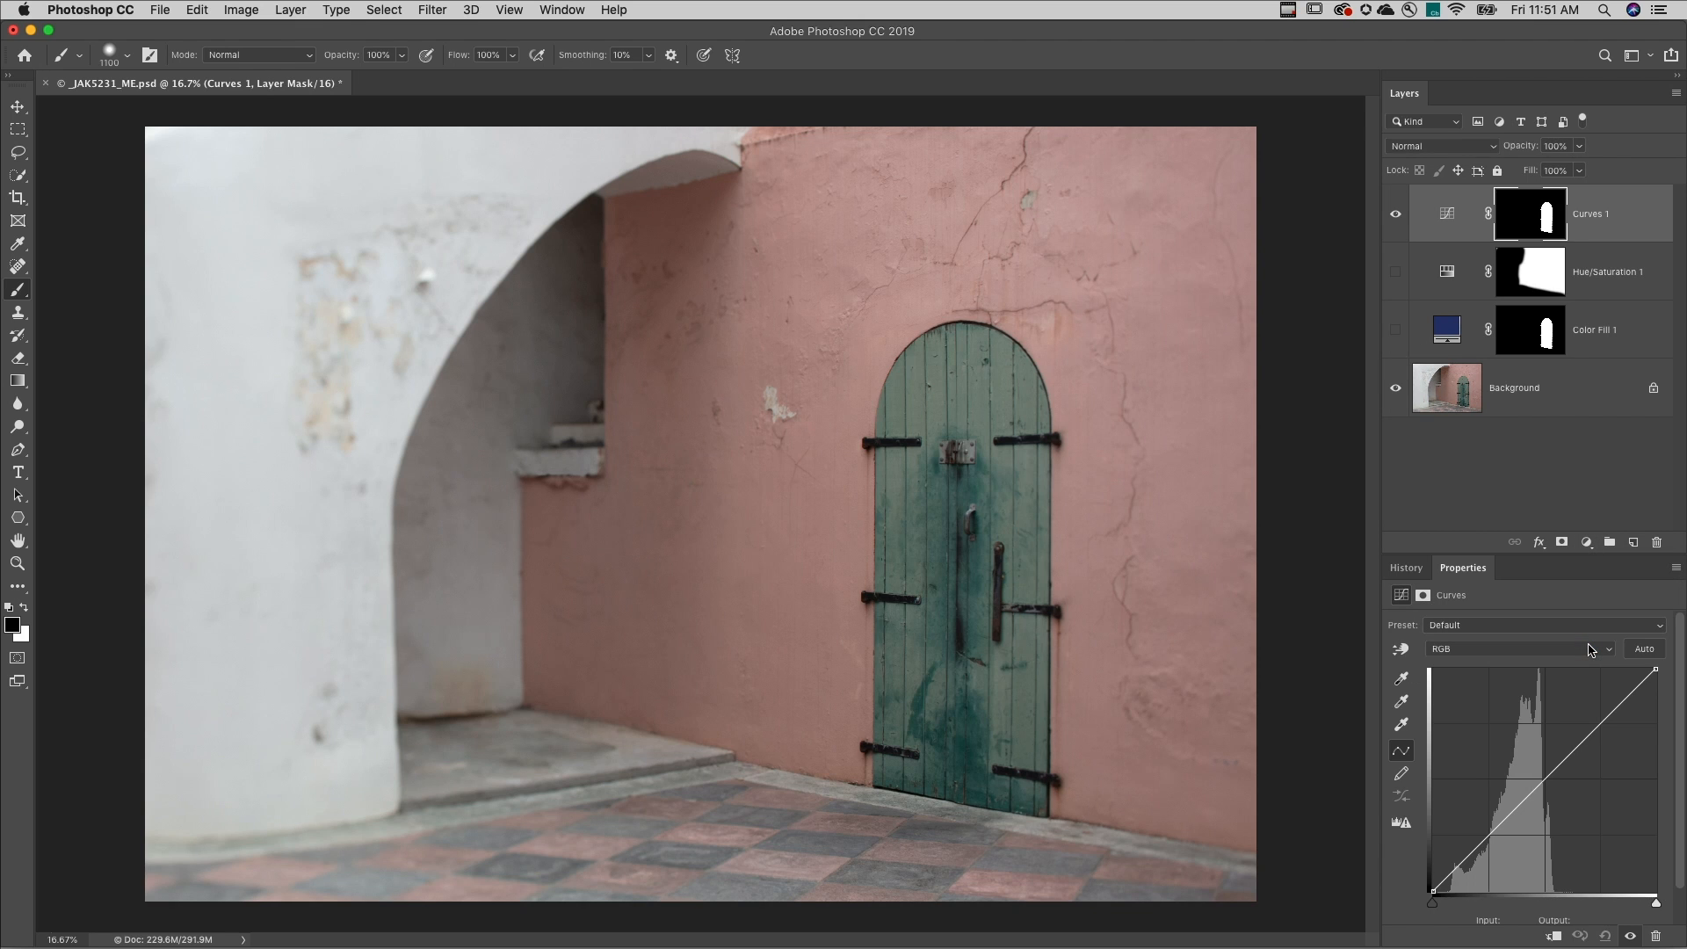
Step: Shape the RGB curve with points in the shadows, midtones and lifted highlights
click(1490, 837)
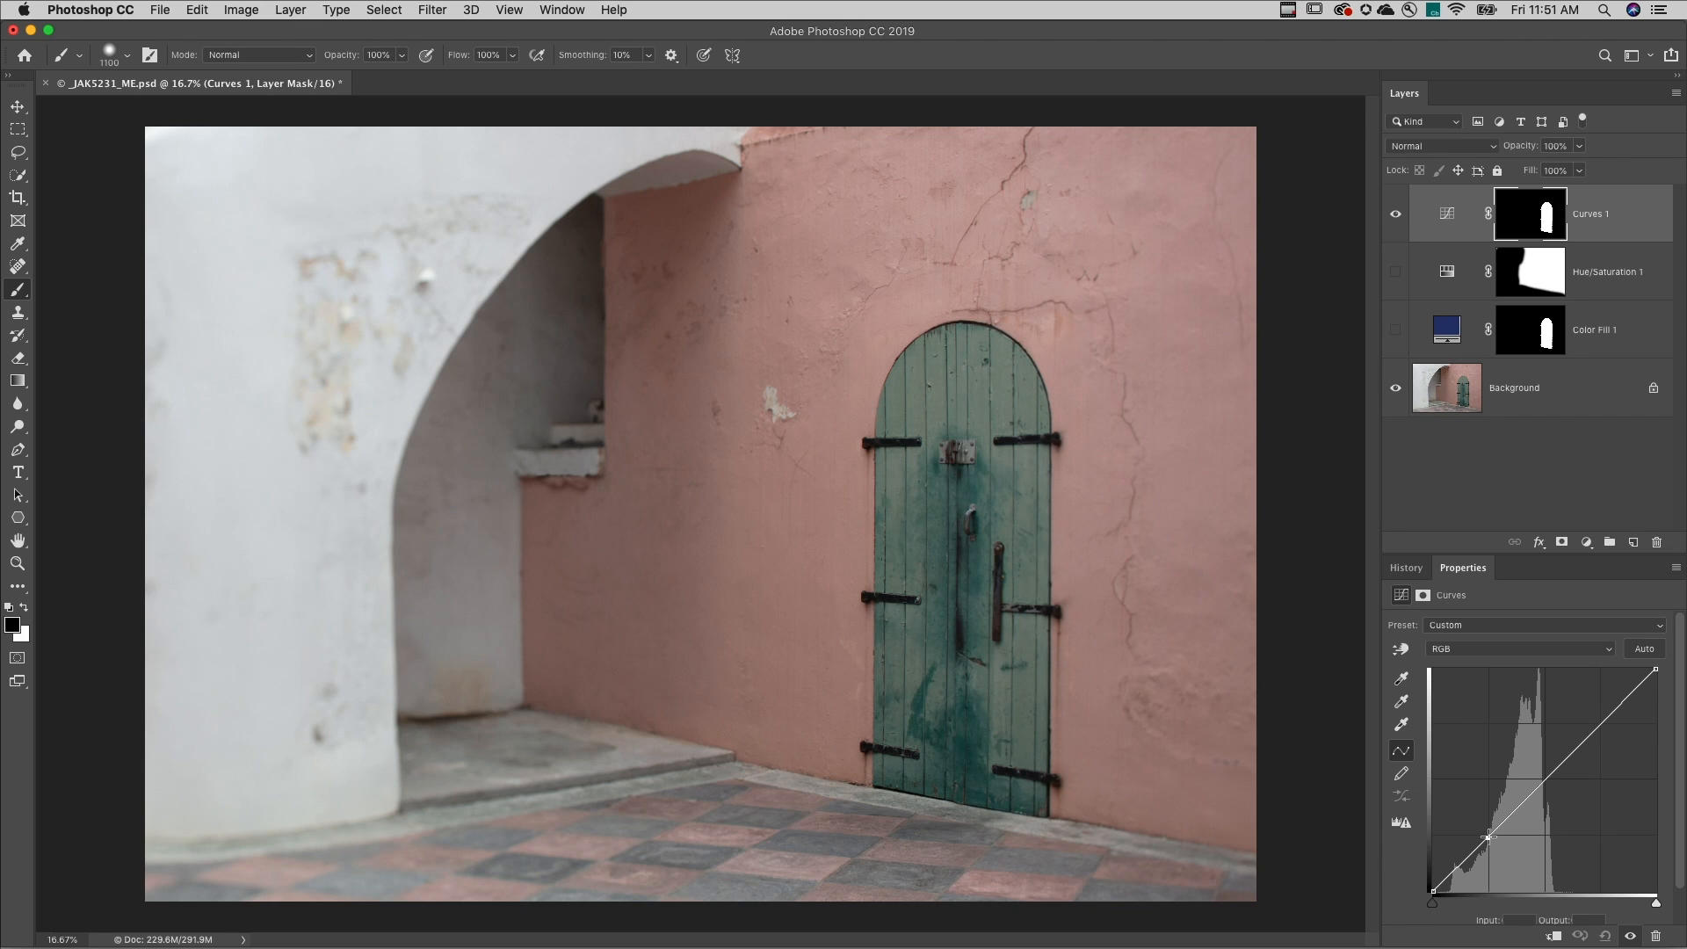
drag(1490, 837, 1527, 787)
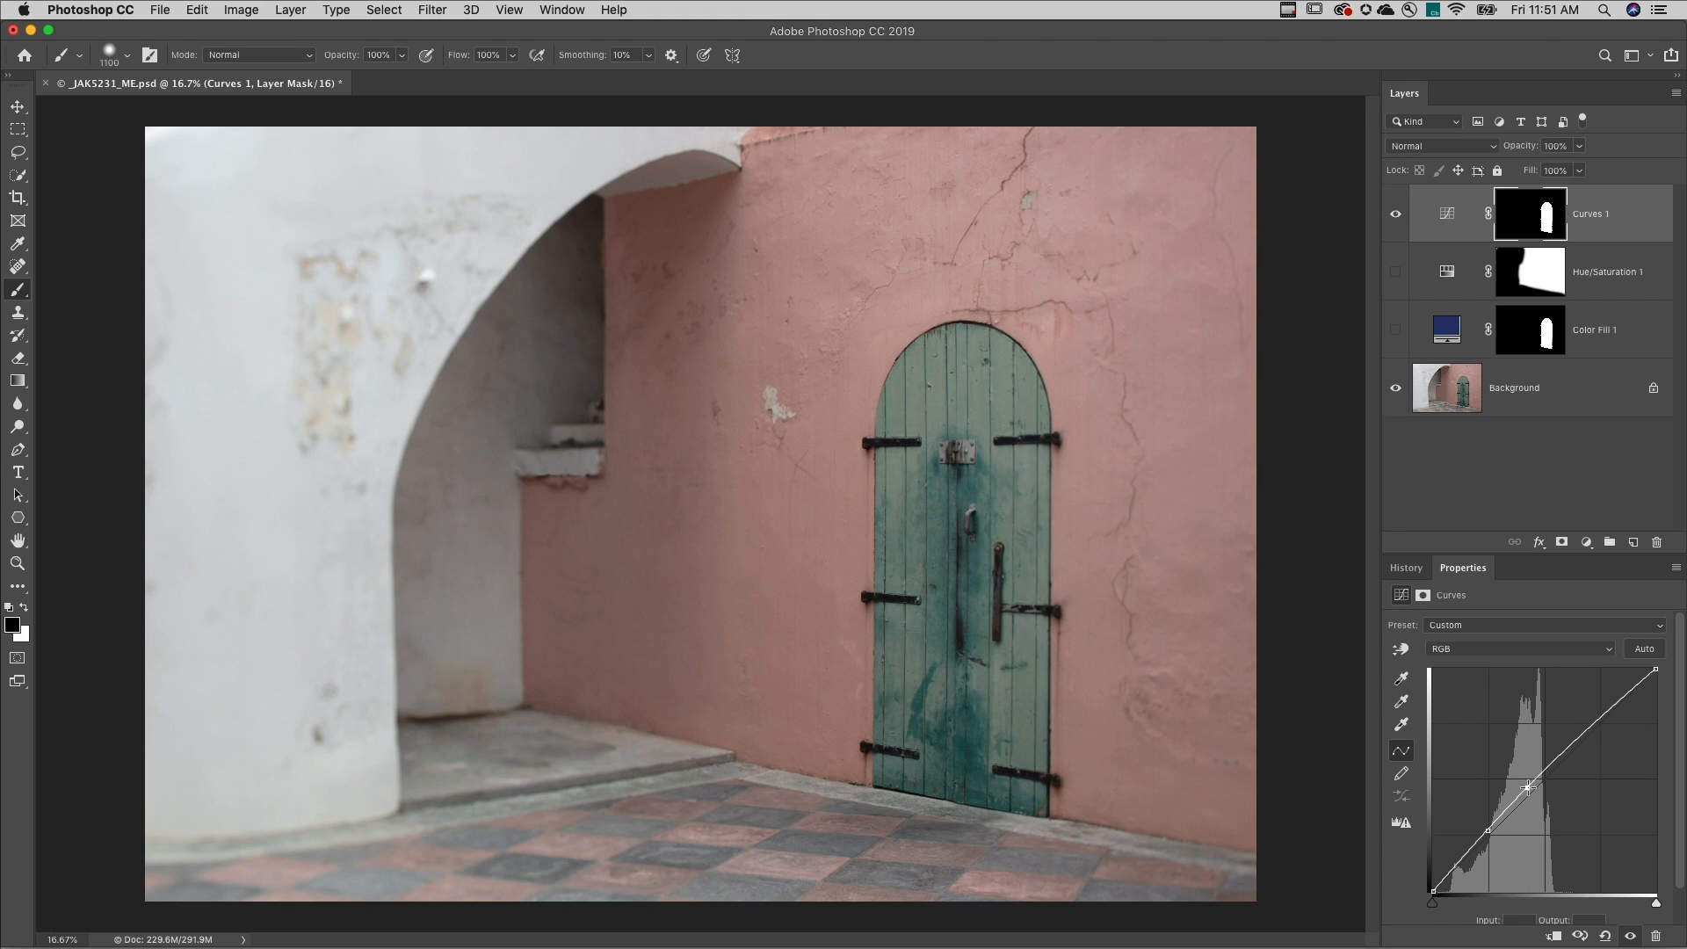
drag(1527, 789, 1586, 731)
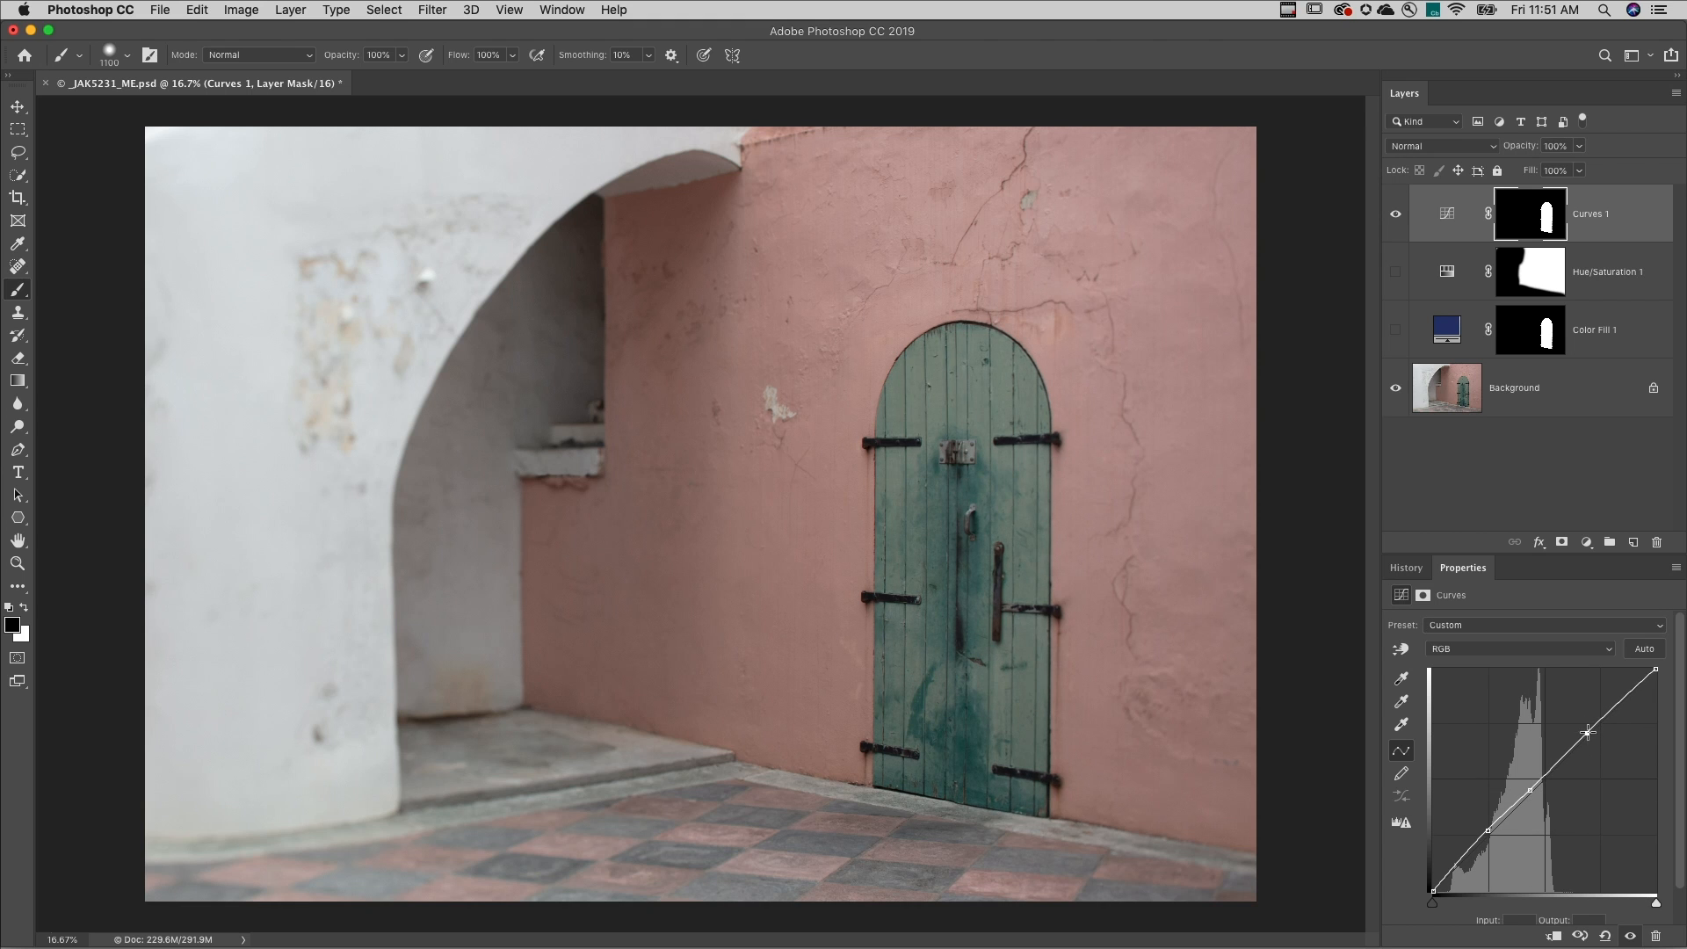
Step: Switch through the Red and Blue channels and raise the blue curve to turn the door blue
click(1518, 648)
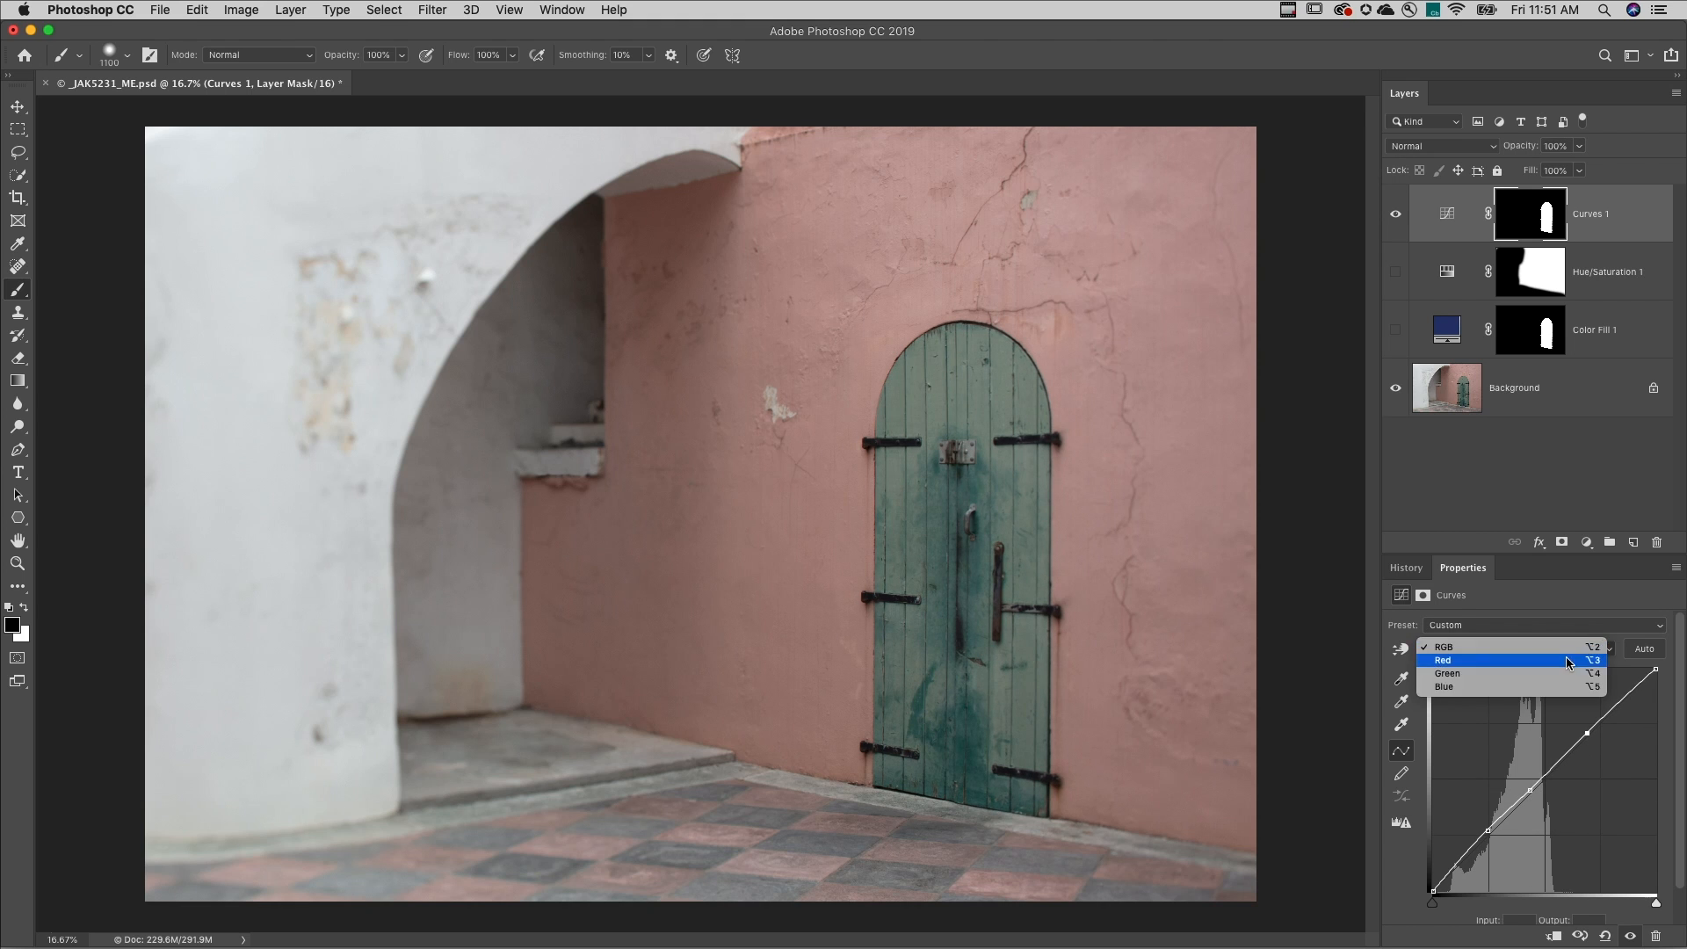
click(1441, 659)
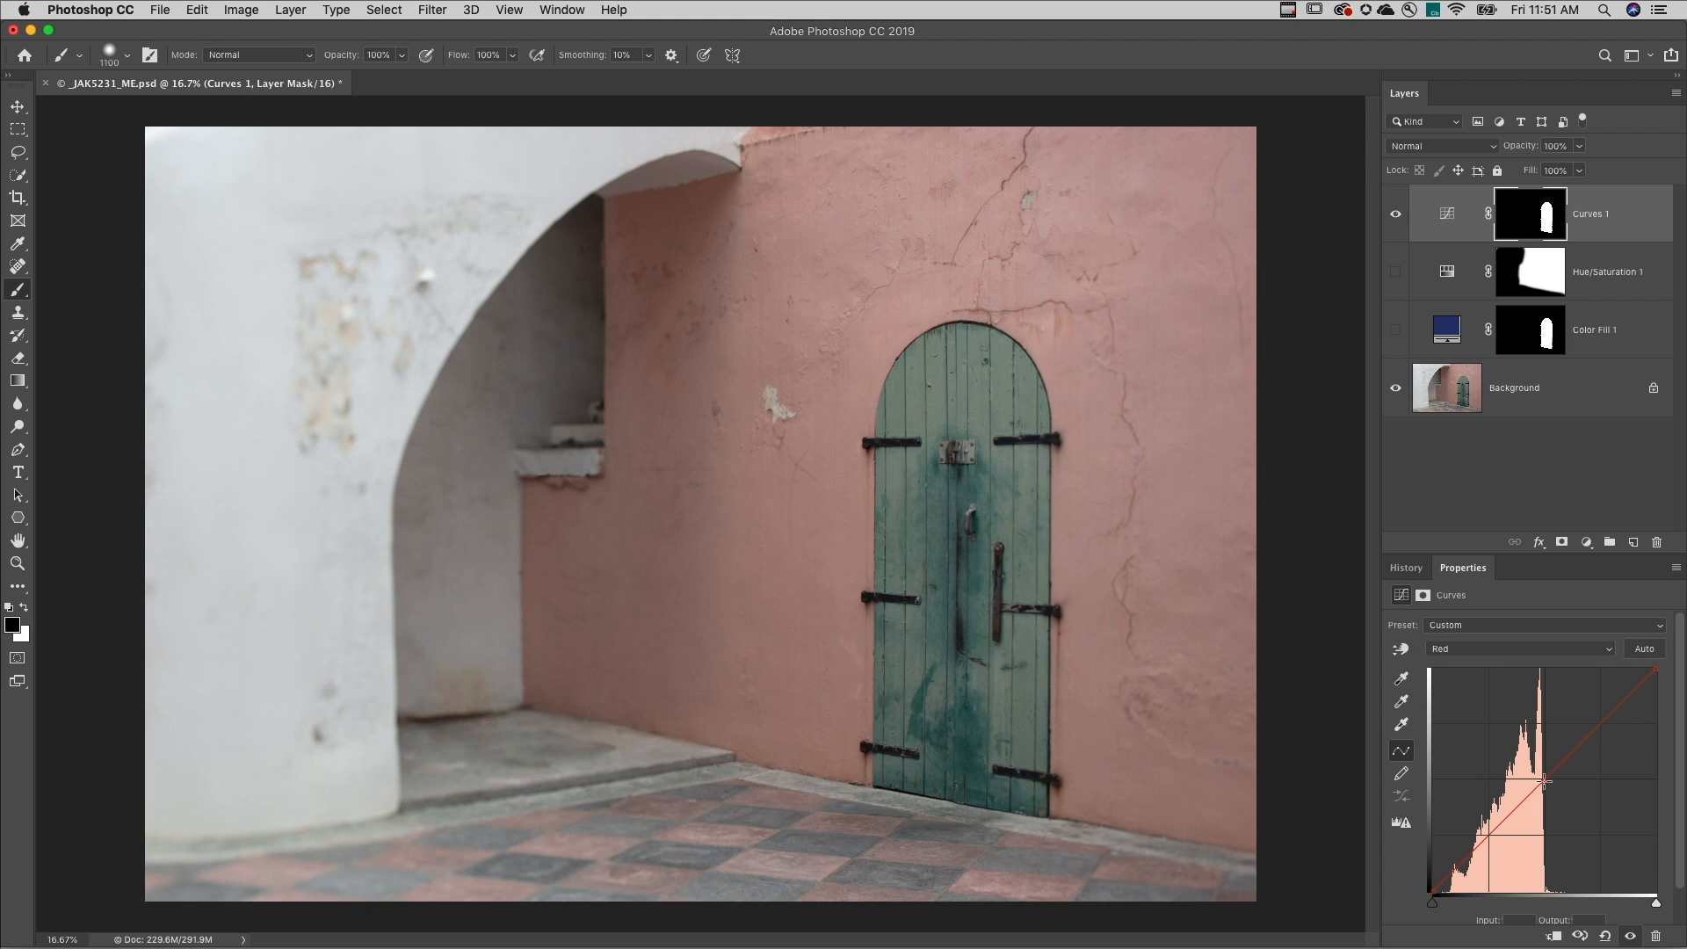
click(1516, 648)
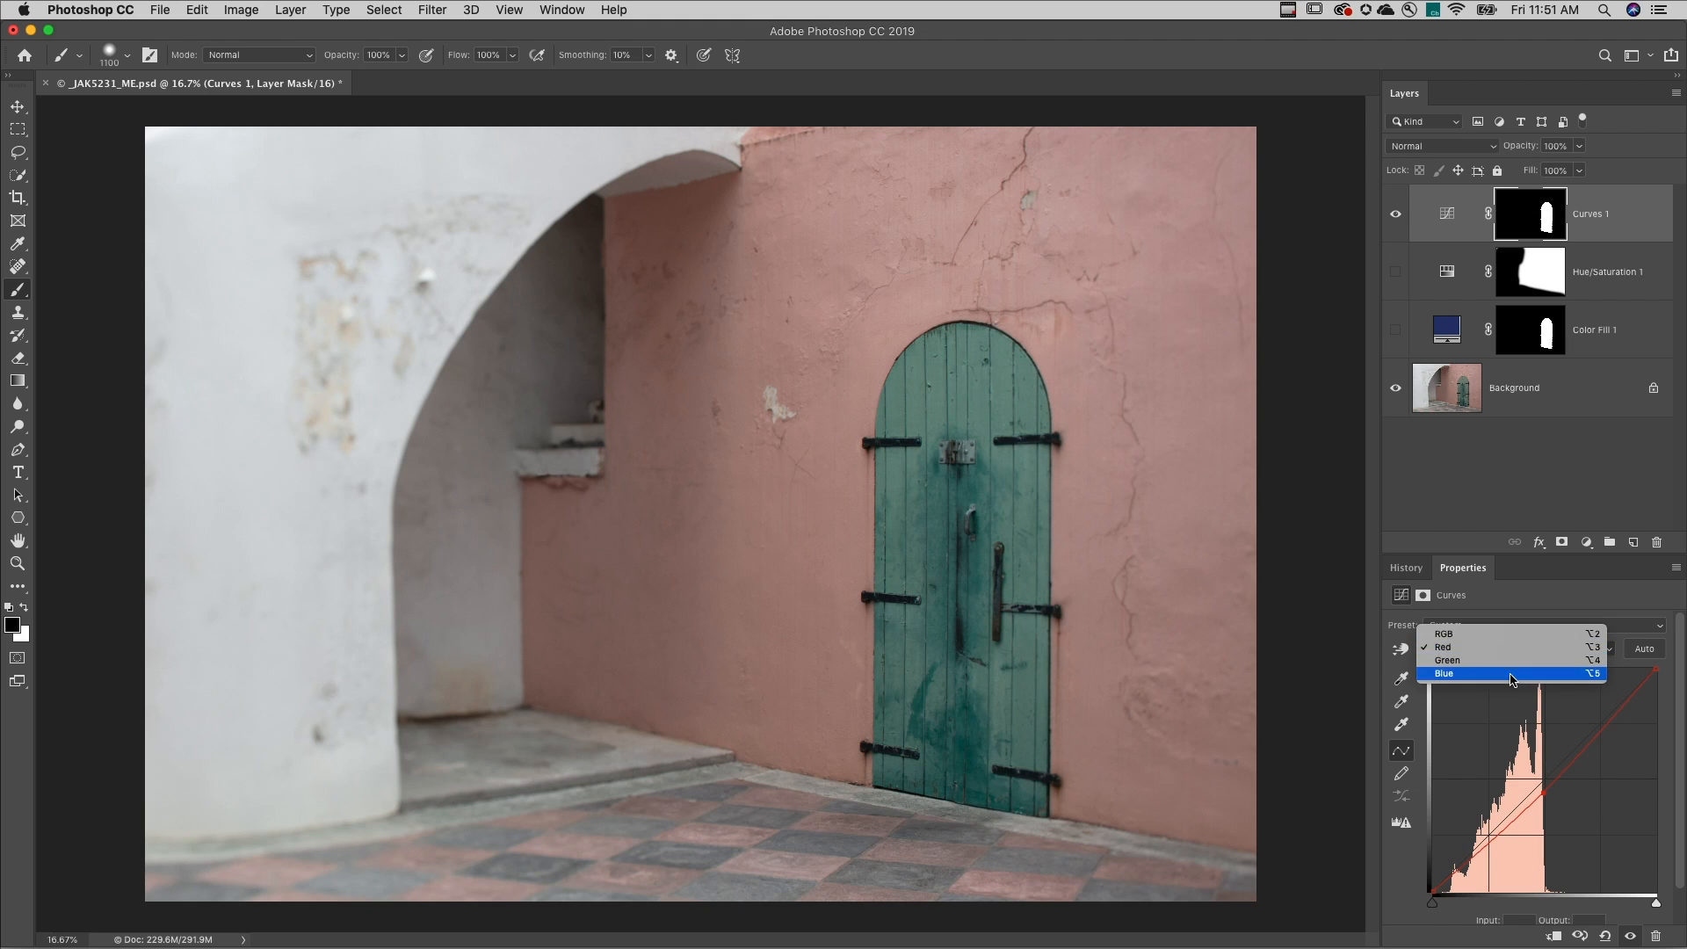
click(1443, 673)
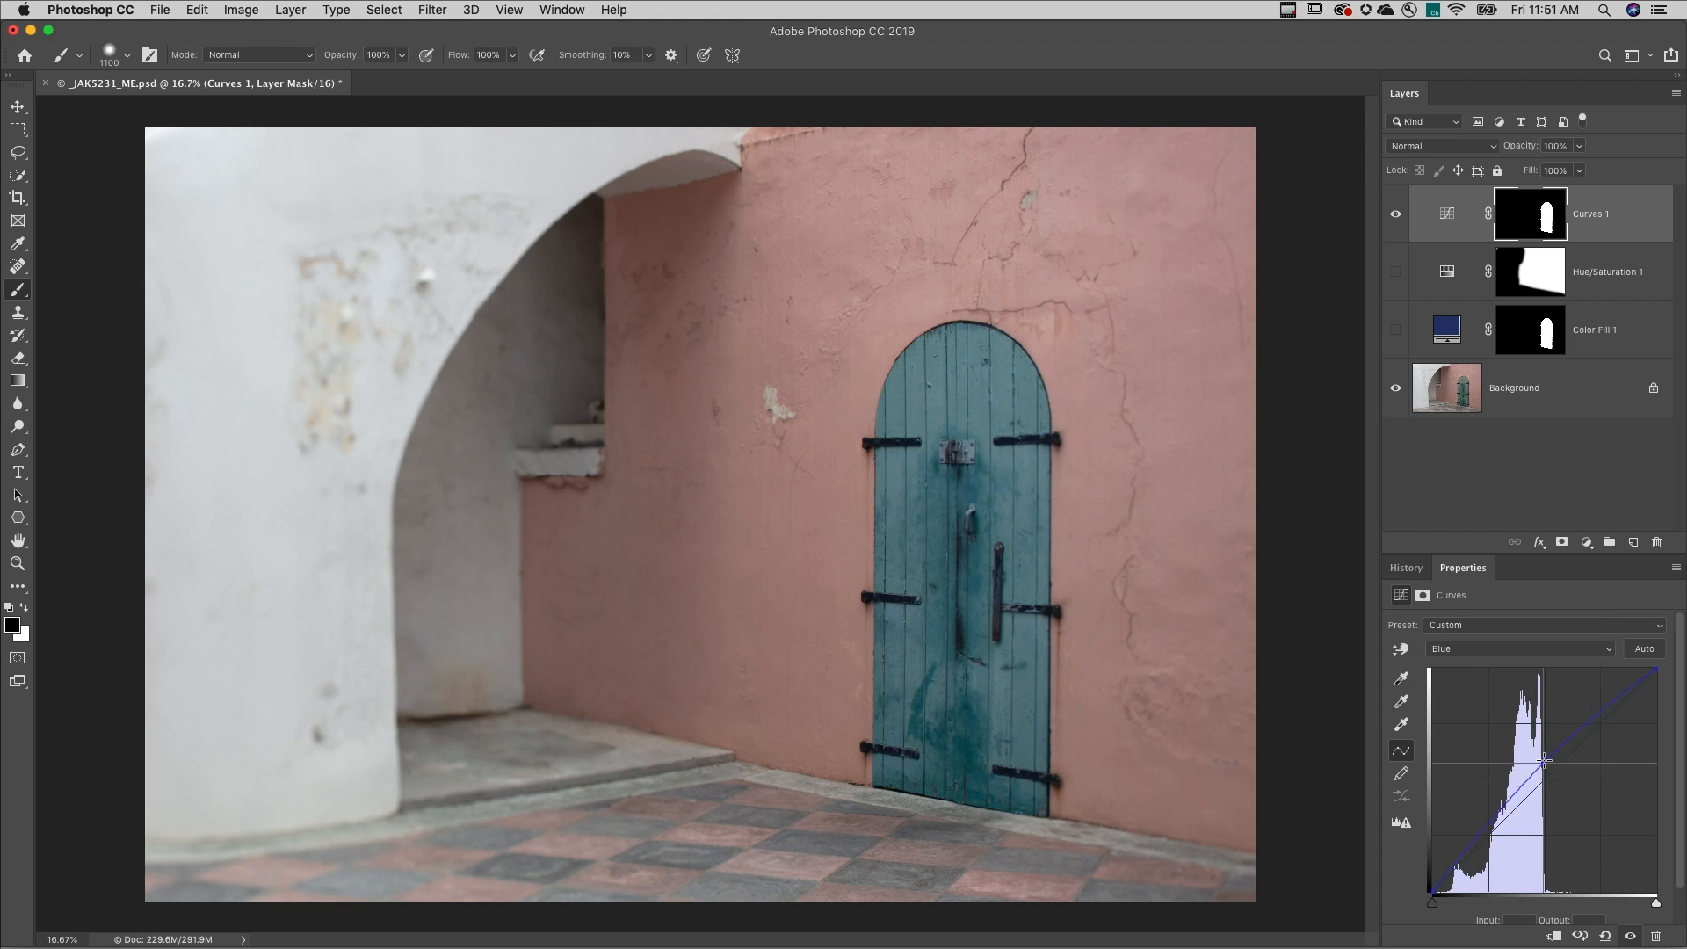
drag(1546, 761, 1546, 742)
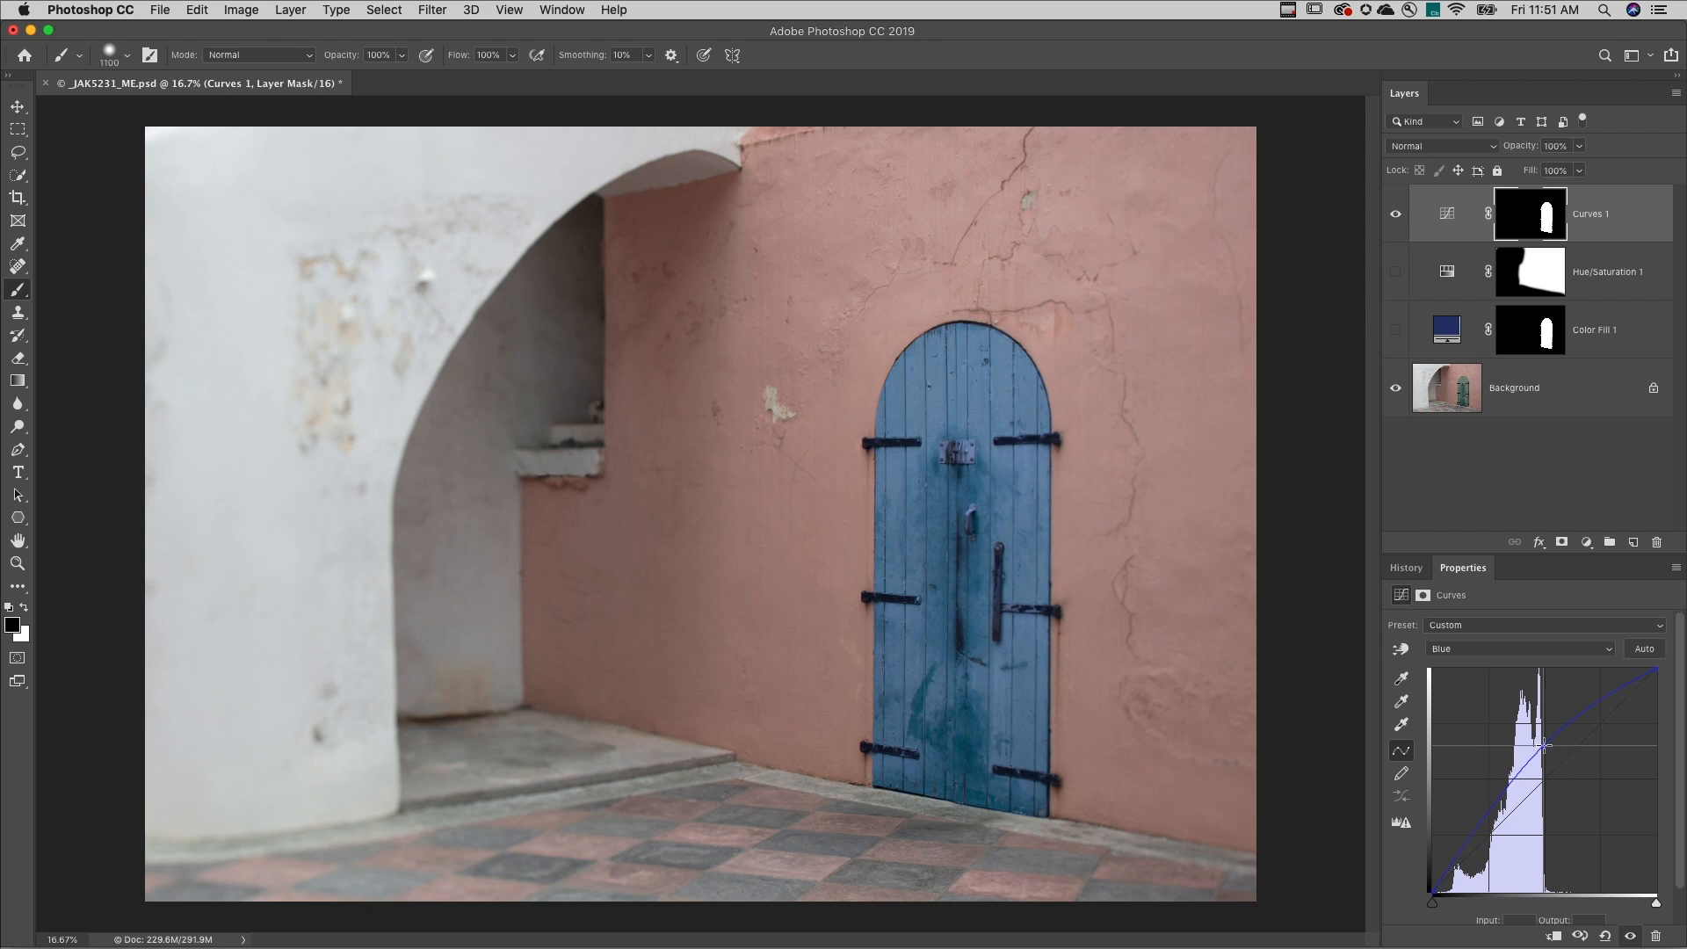